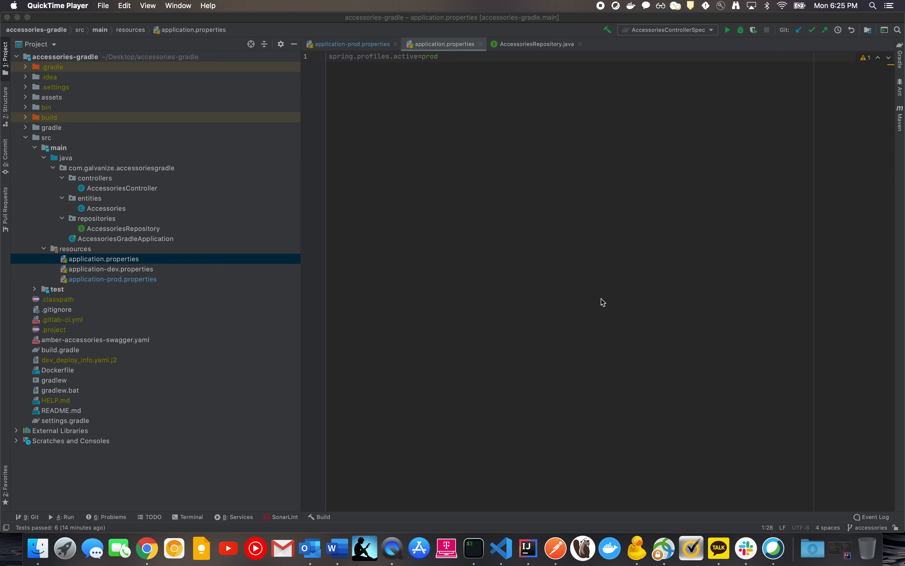
mouse_move(340, 285)
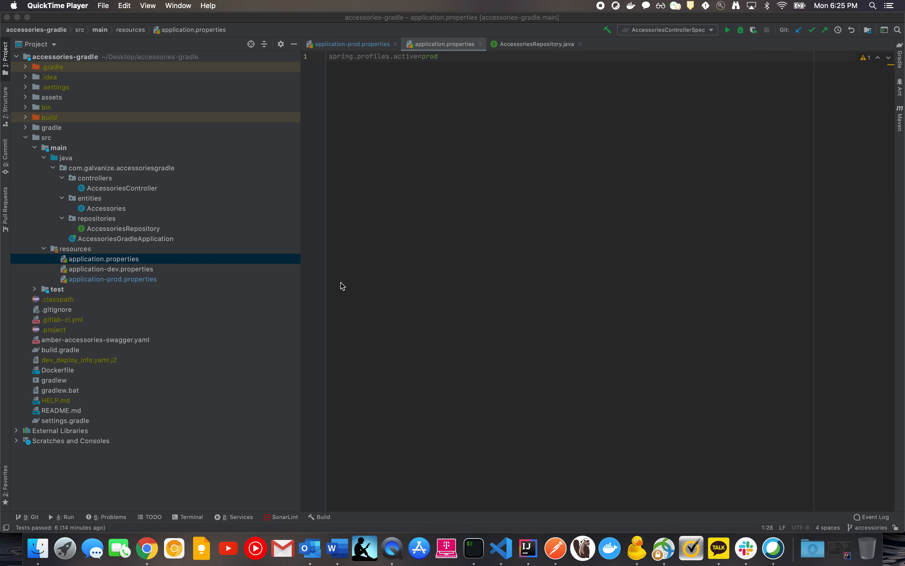
mouse_move(137, 197)
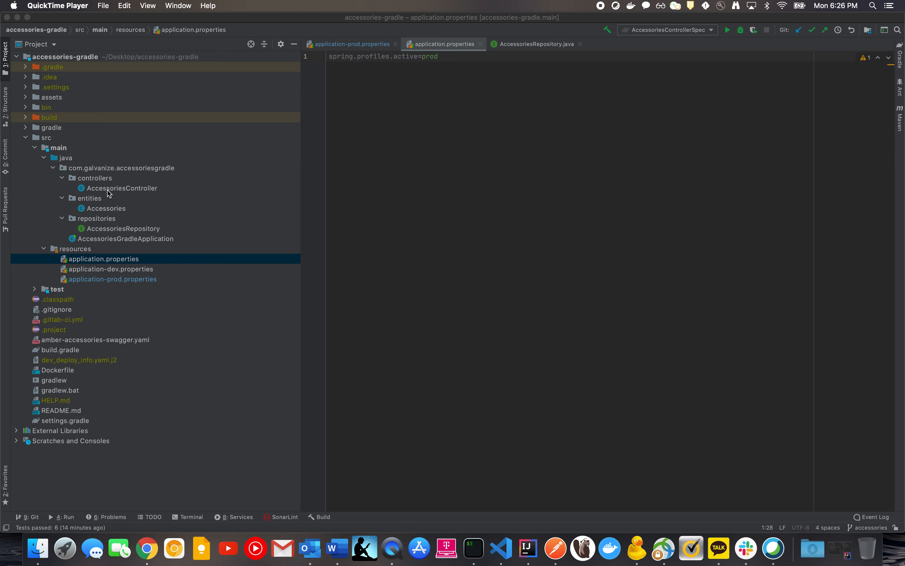
mouse_move(126, 194)
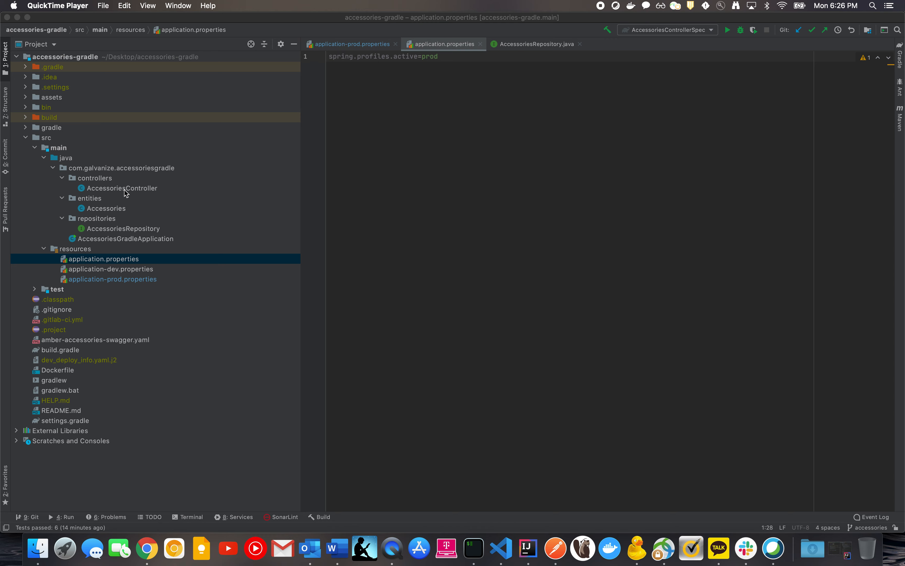
mouse_move(96, 183)
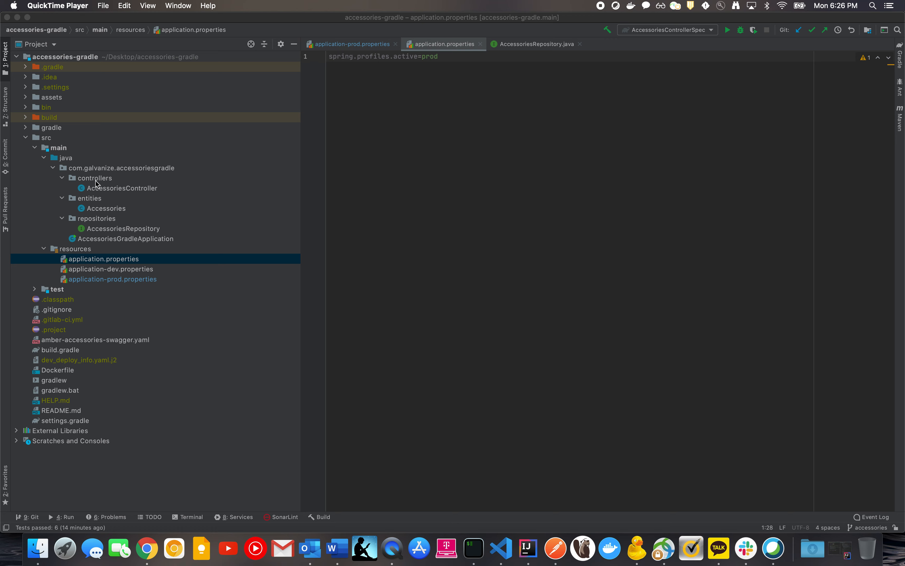
mouse_move(104, 207)
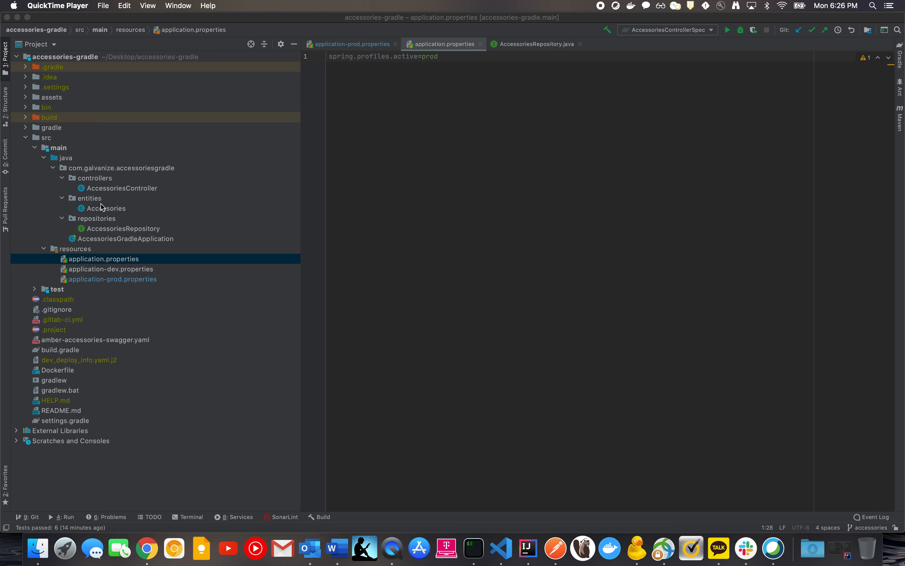
mouse_move(215, 210)
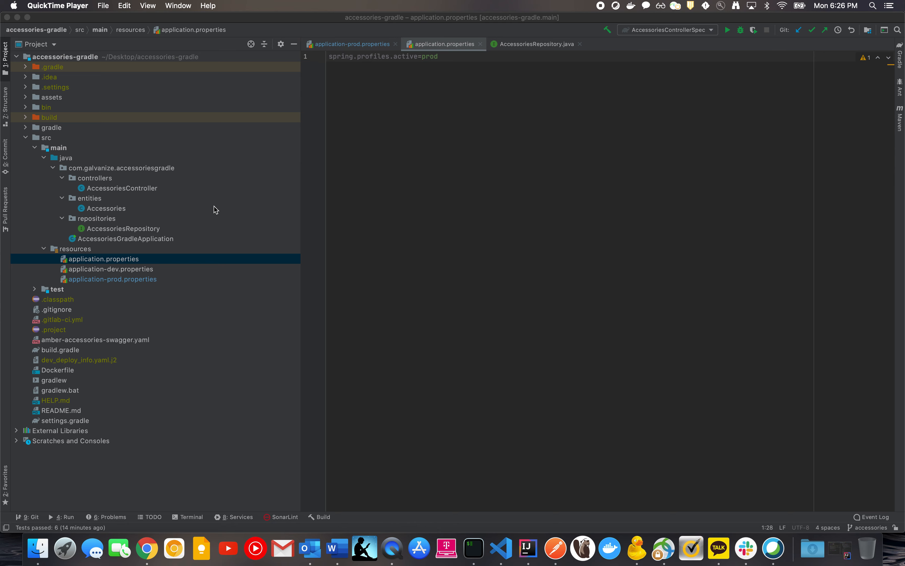
mouse_move(110, 227)
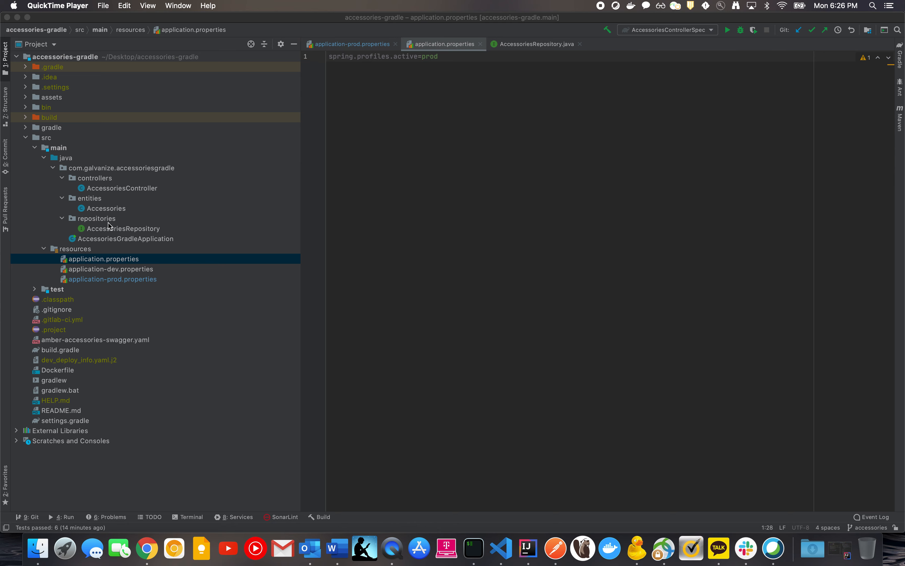
mouse_move(94, 185)
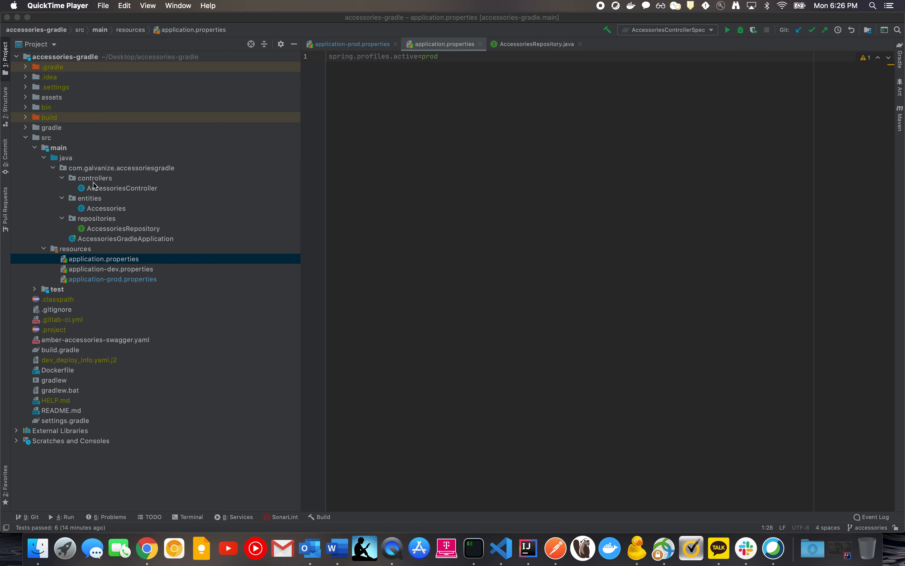
mouse_move(157, 246)
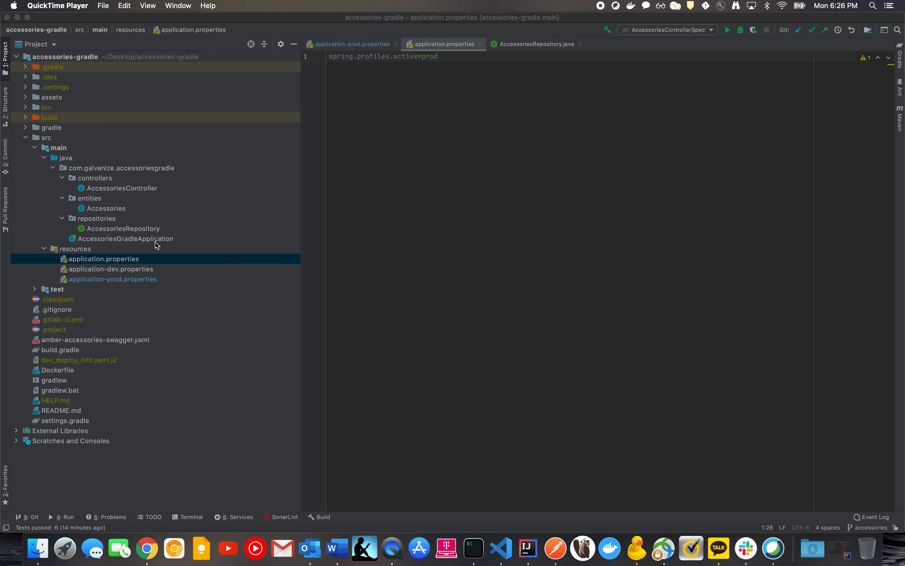
- Open AccessoriesRepository.java from the repositories package to view its findAccessoriesById method
left_click(478, 271)
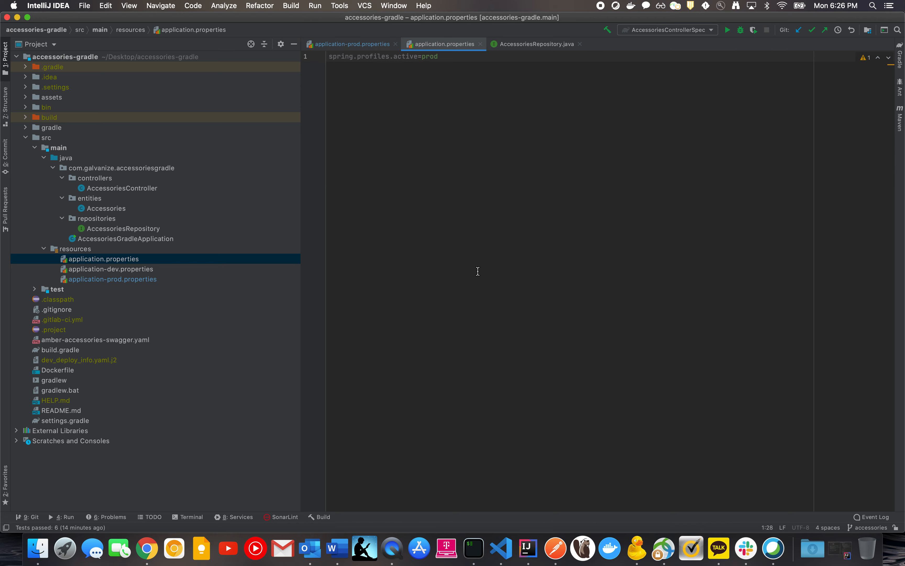
mouse_move(168, 270)
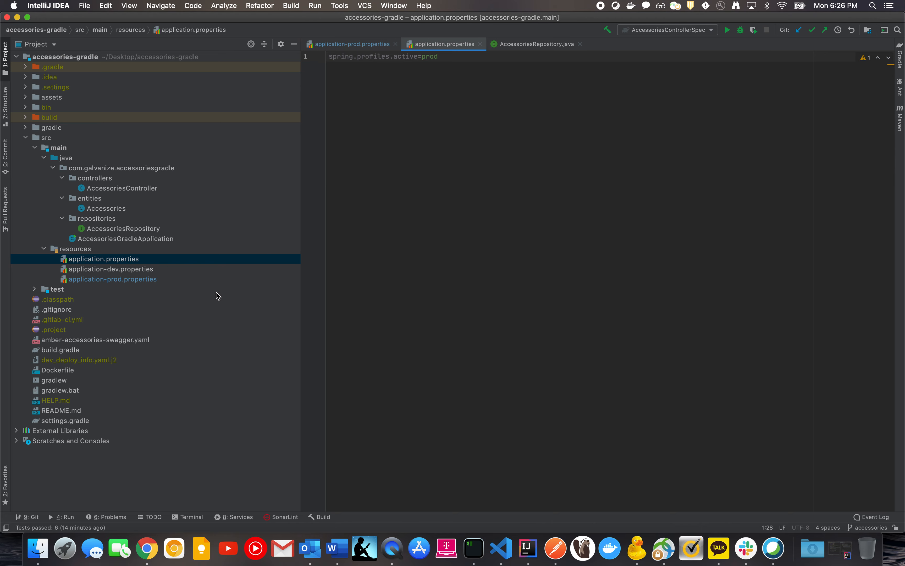
mouse_move(224, 297)
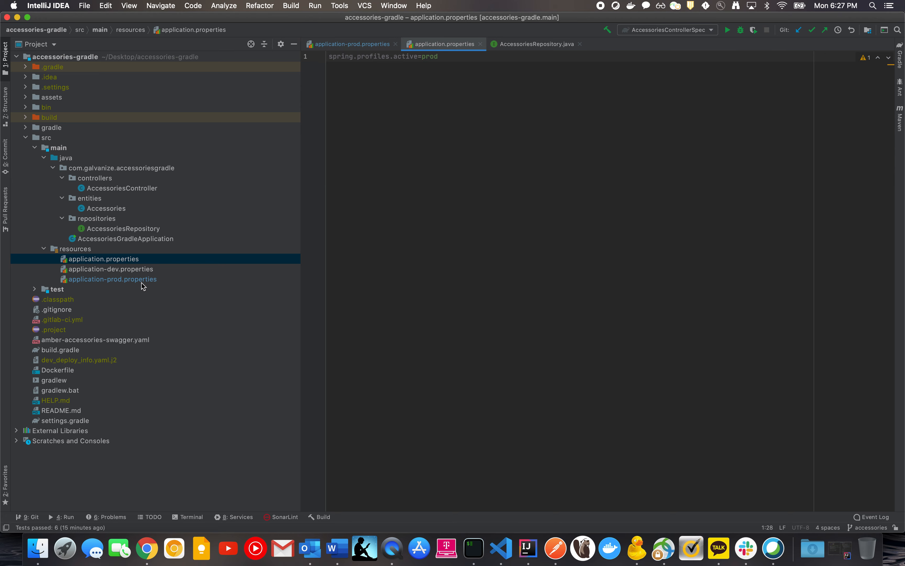
mouse_move(527, 332)
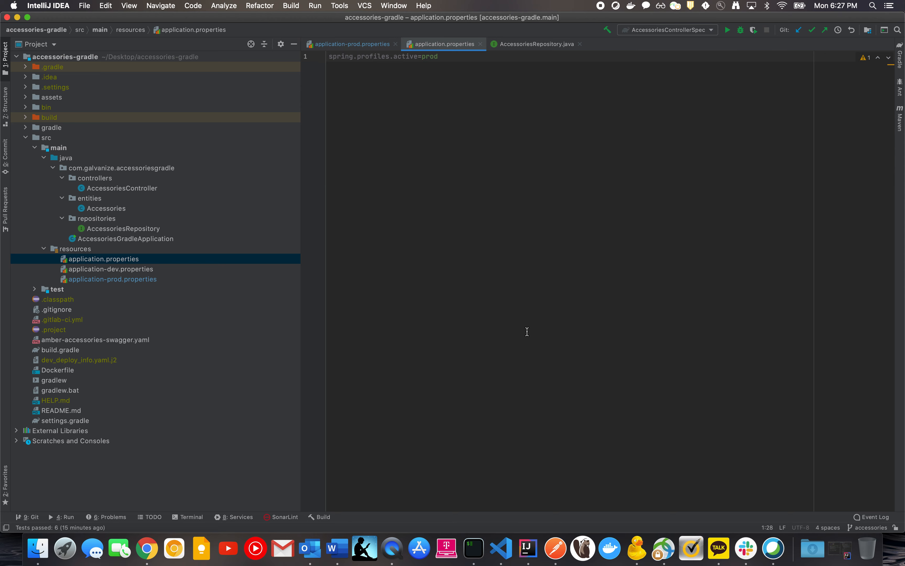
left_click(124, 229)
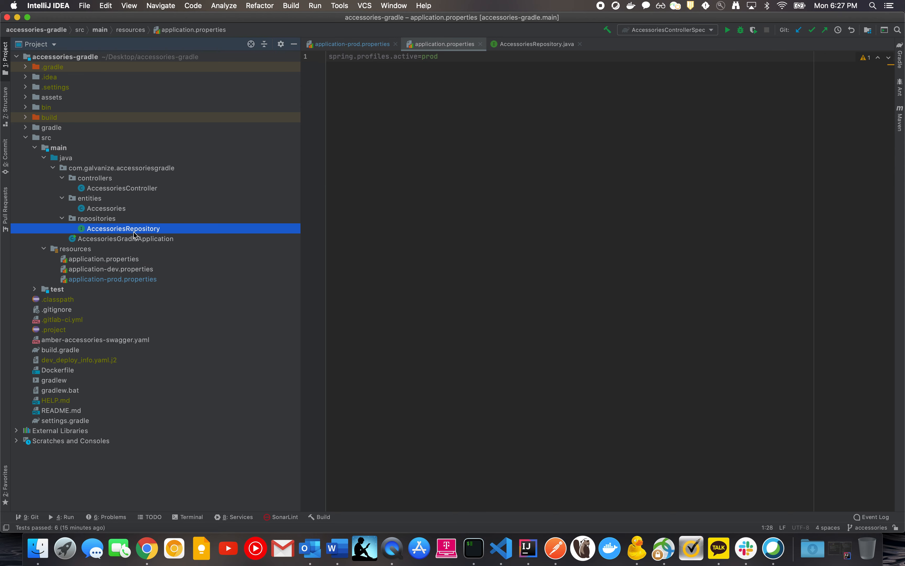
double_click(123, 229)
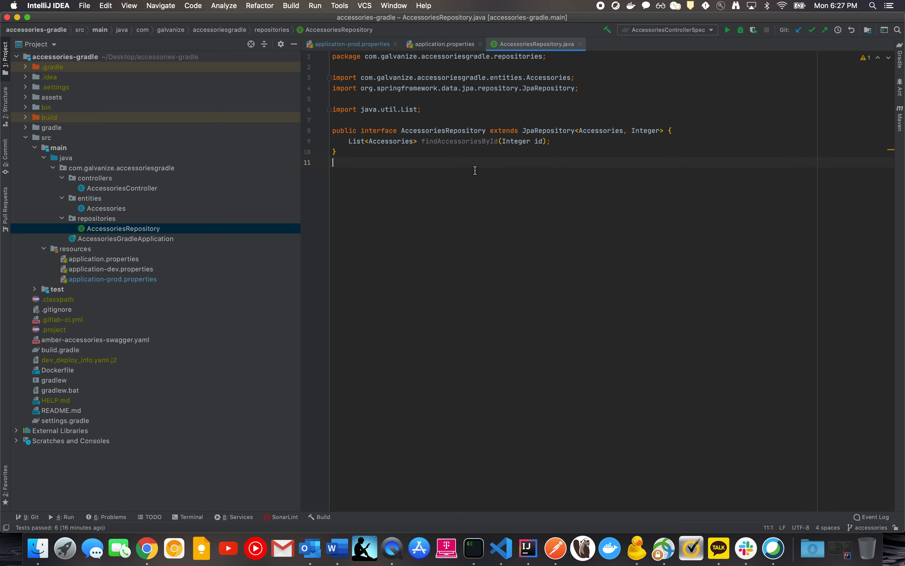
mouse_move(537, 162)
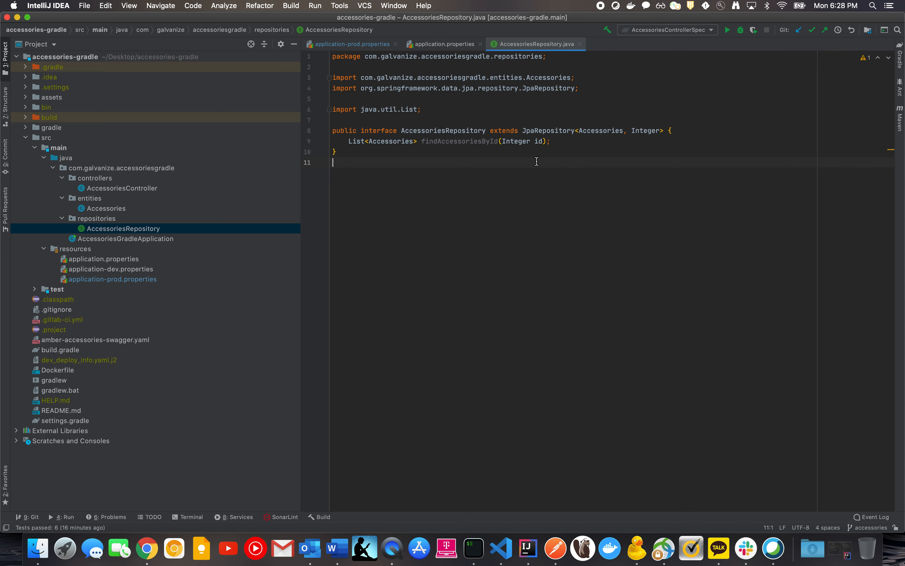
mouse_move(496, 227)
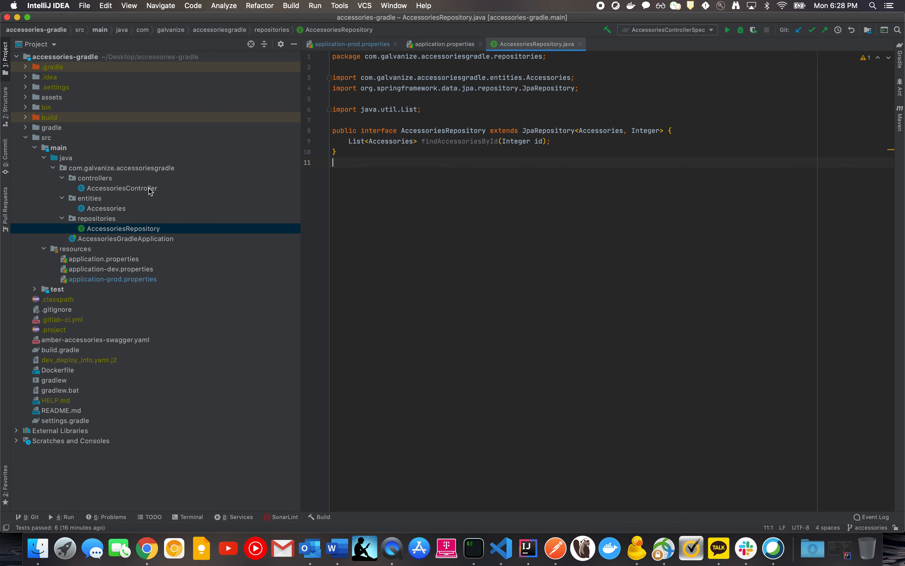
- Open AccessoriesController.java, read through its CRUD endpoints, and switch over to Postman
double_click(122, 188)
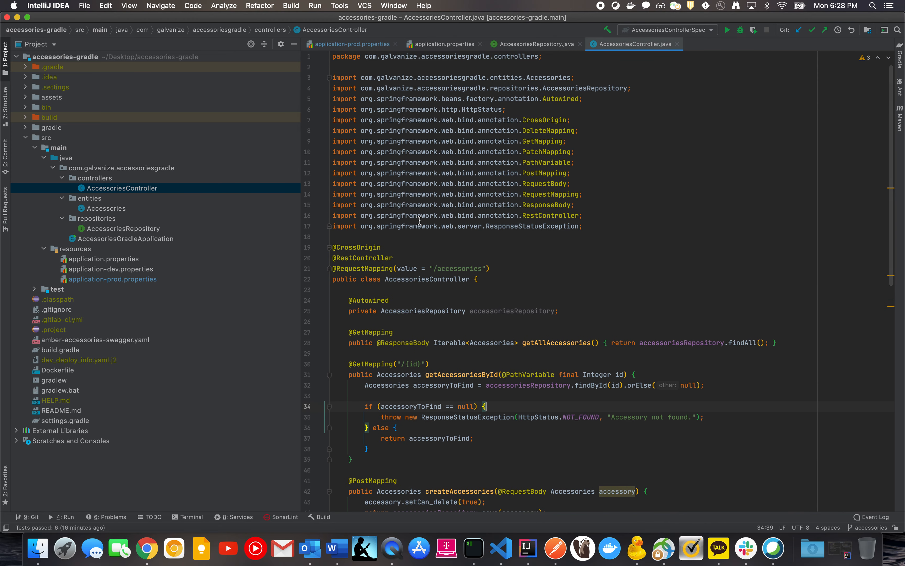
scroll("down", 3)
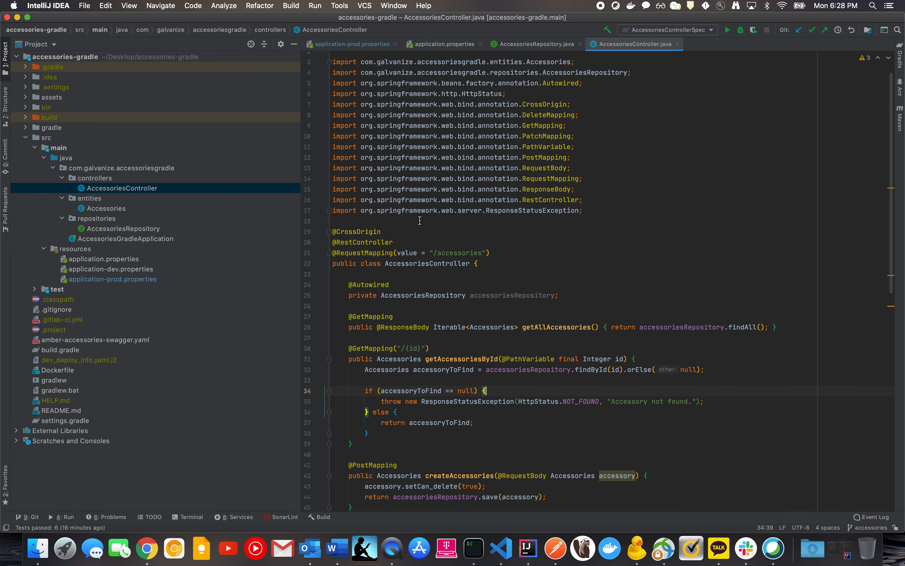
scroll("down", 3)
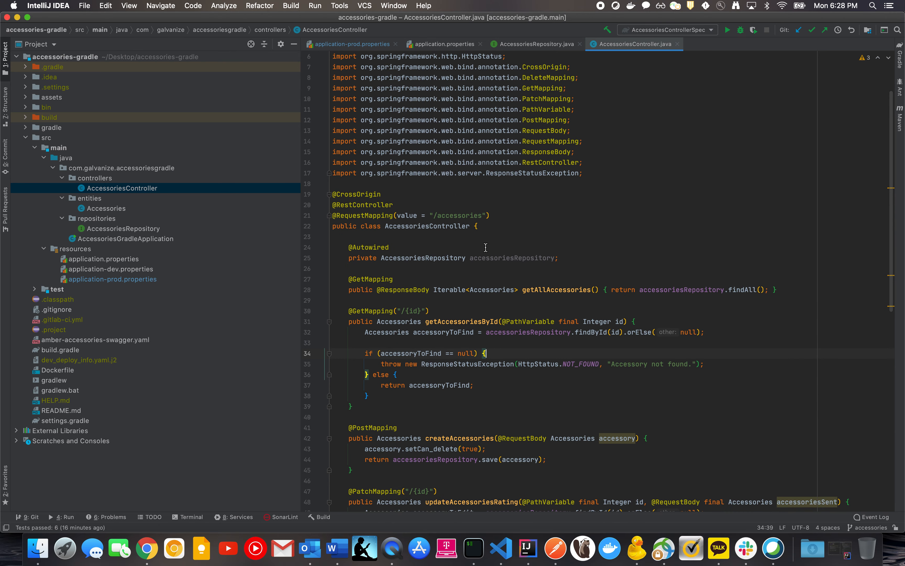
mouse_move(437, 227)
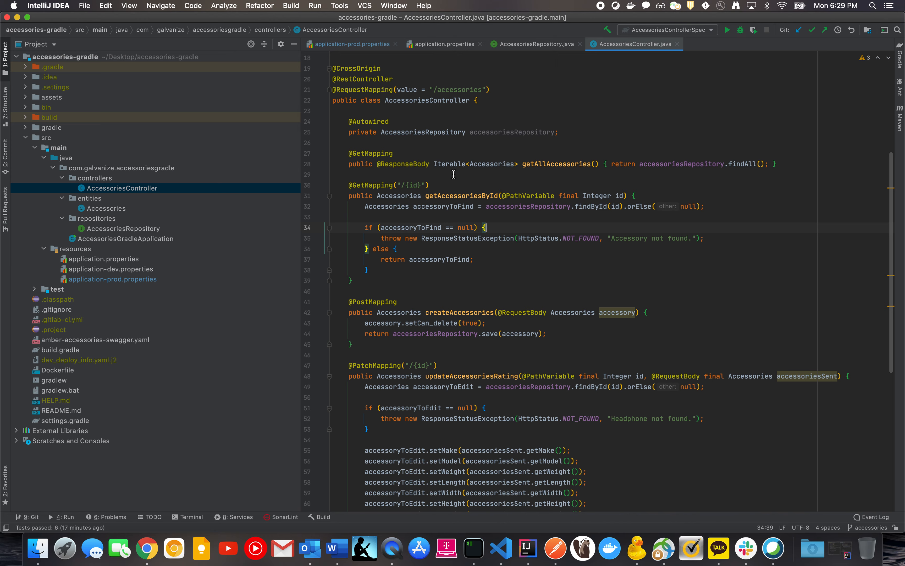
scroll("down", 3)
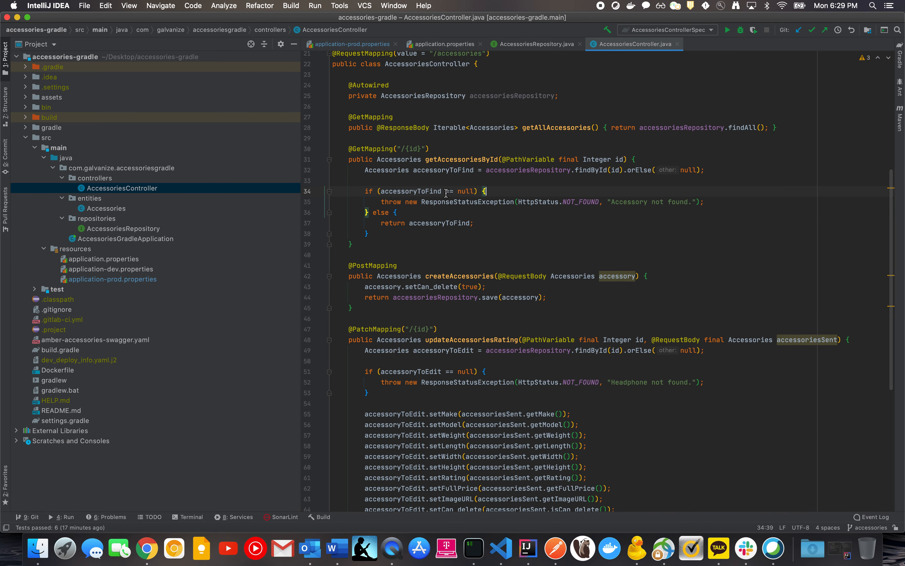
scroll("down", 3)
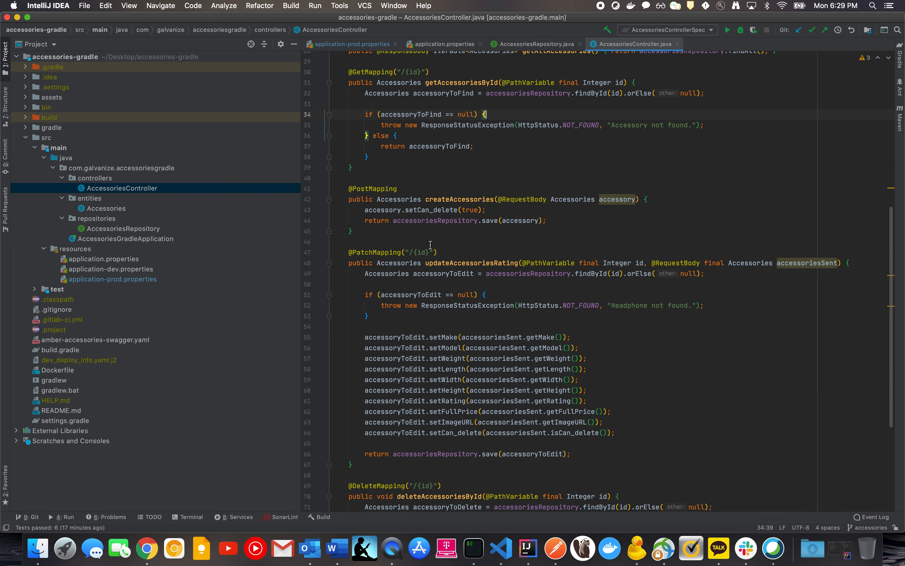
scroll("down", 3)
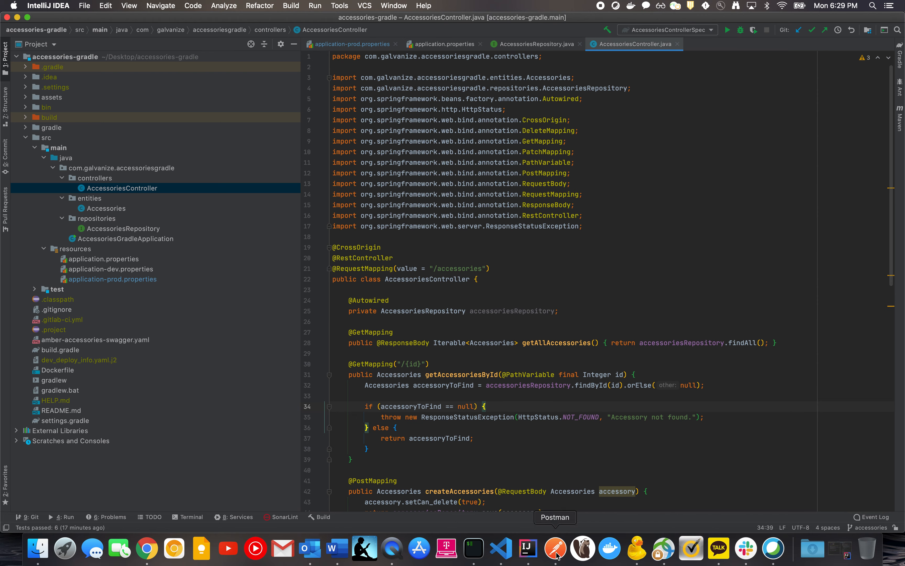
left_click(555, 549)
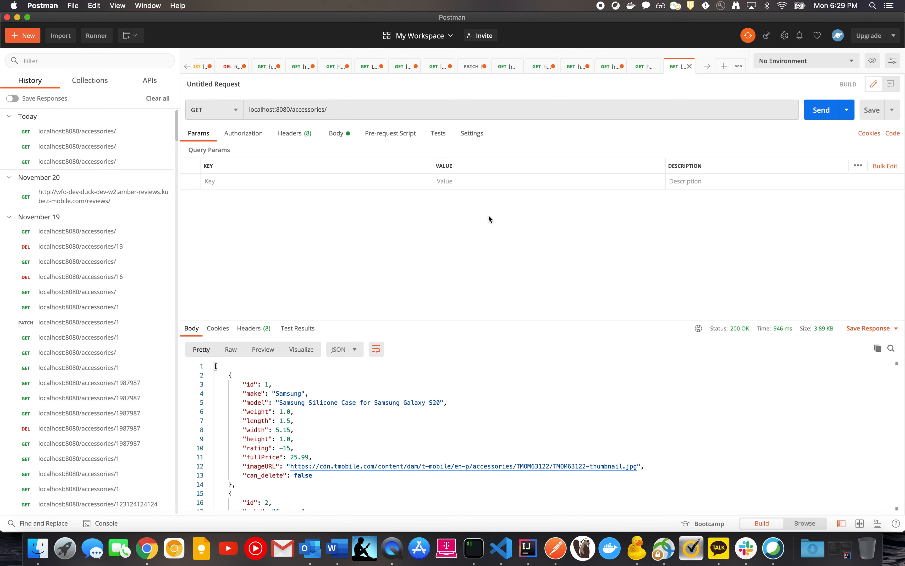
- Send the GET localhost:8080/accessories/ request and receive the 200 OK JSON list
left_click(338, 110)
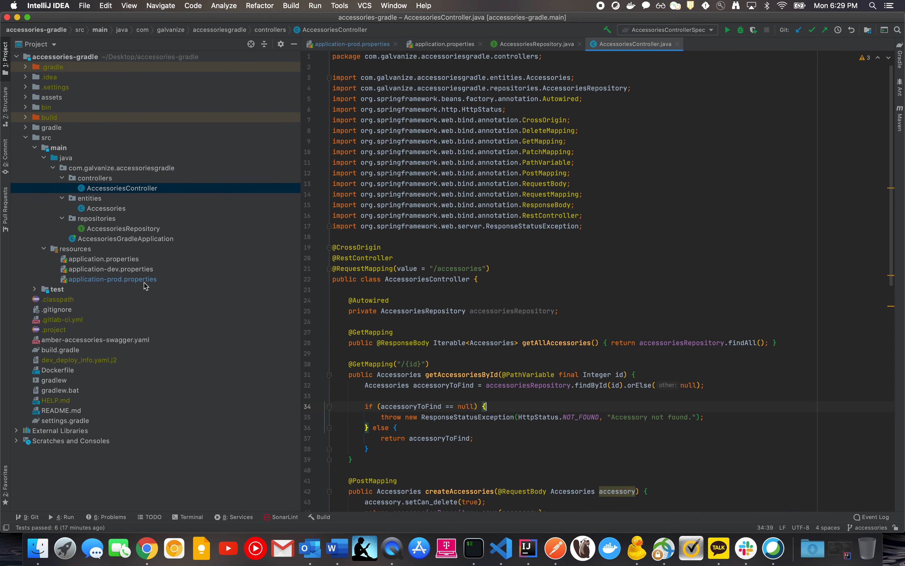
mouse_move(160, 286)
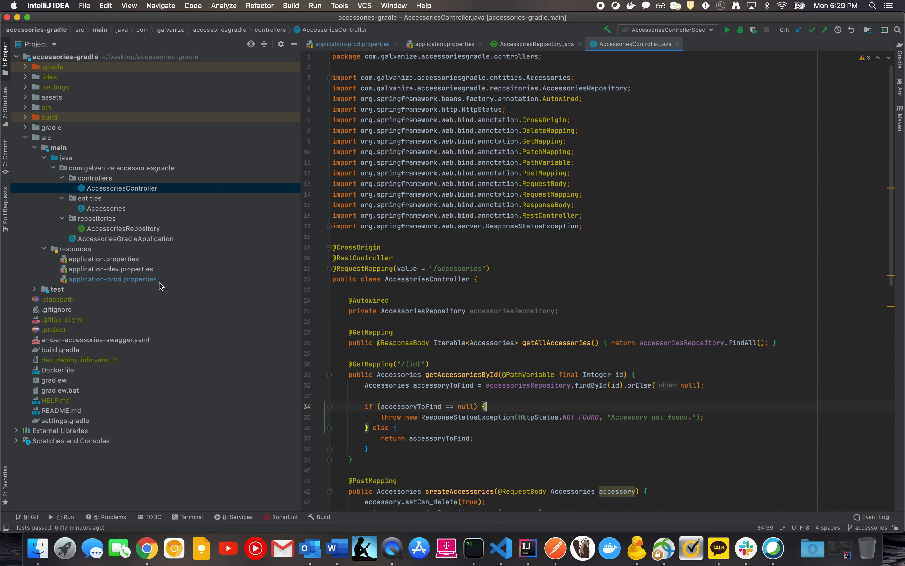
mouse_move(450, 296)
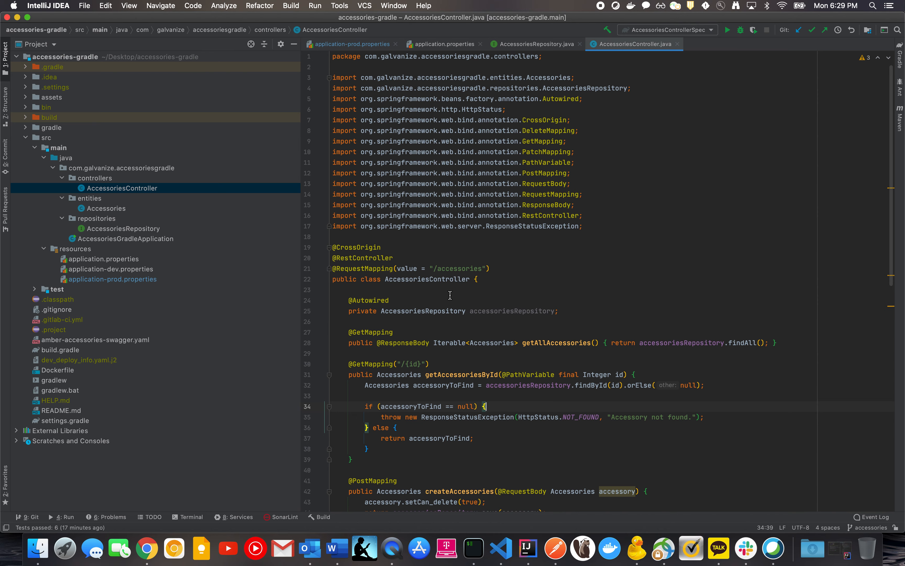
mouse_move(538, 298)
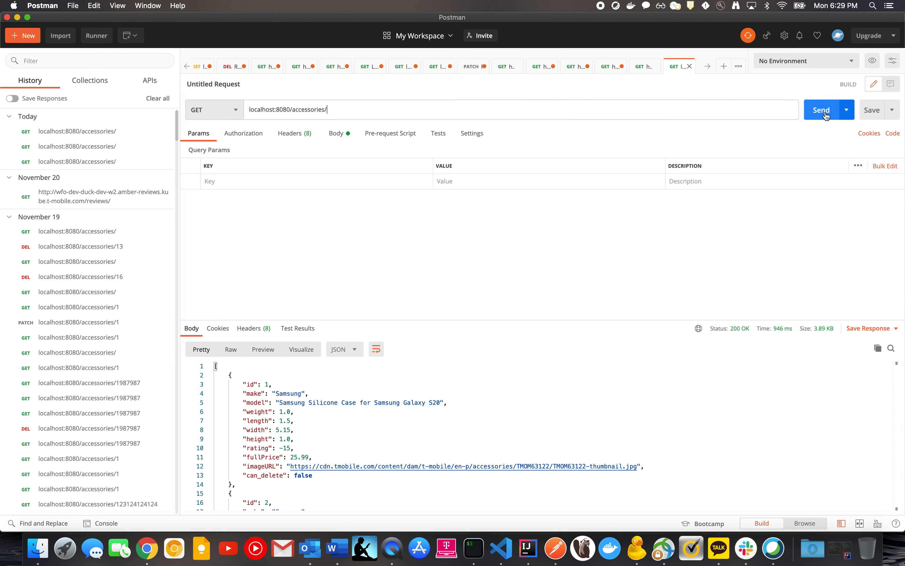
- Resend GET localhost:8080/accessories/ and look through the returned 200 OK accessory JSON
left_click(821, 110)
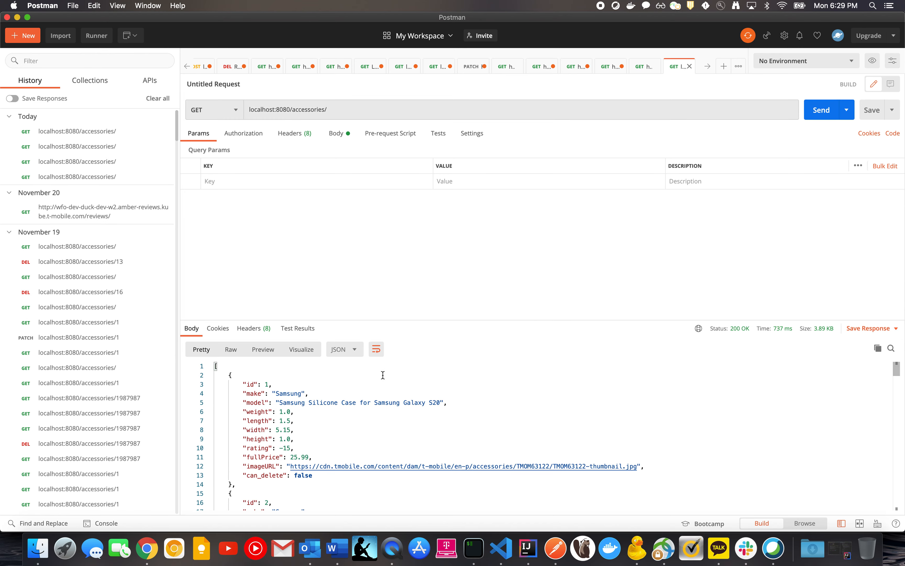
scroll("down", 3)
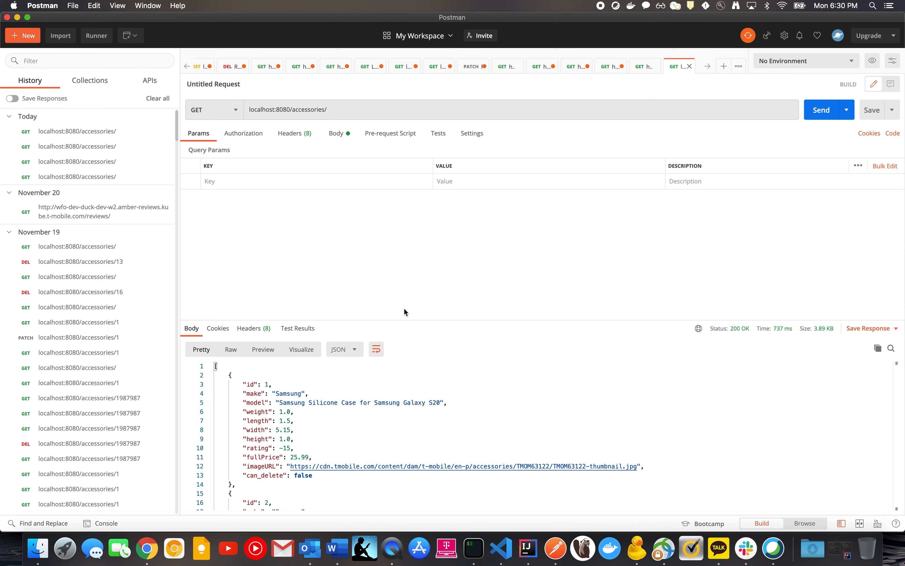
mouse_move(332, 253)
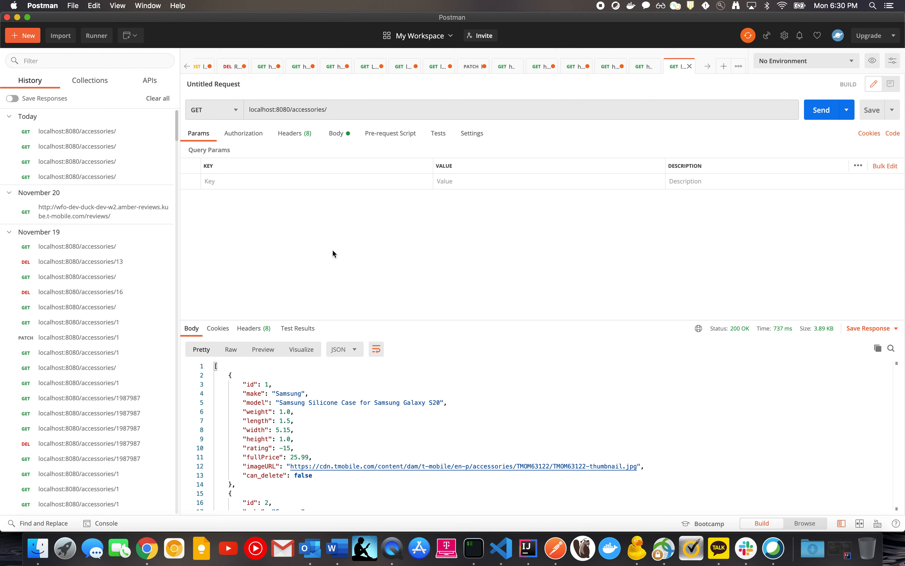
mouse_move(543, 283)
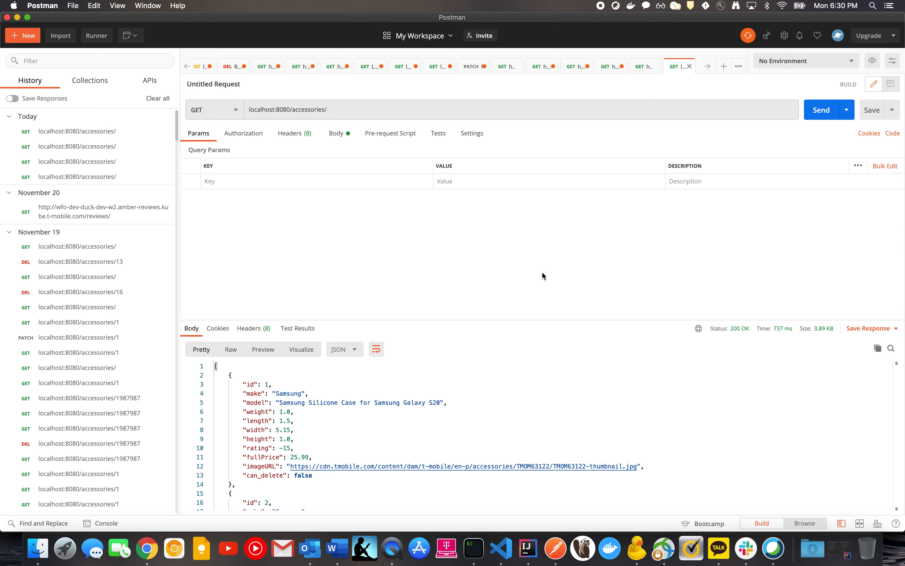
mouse_move(527, 308)
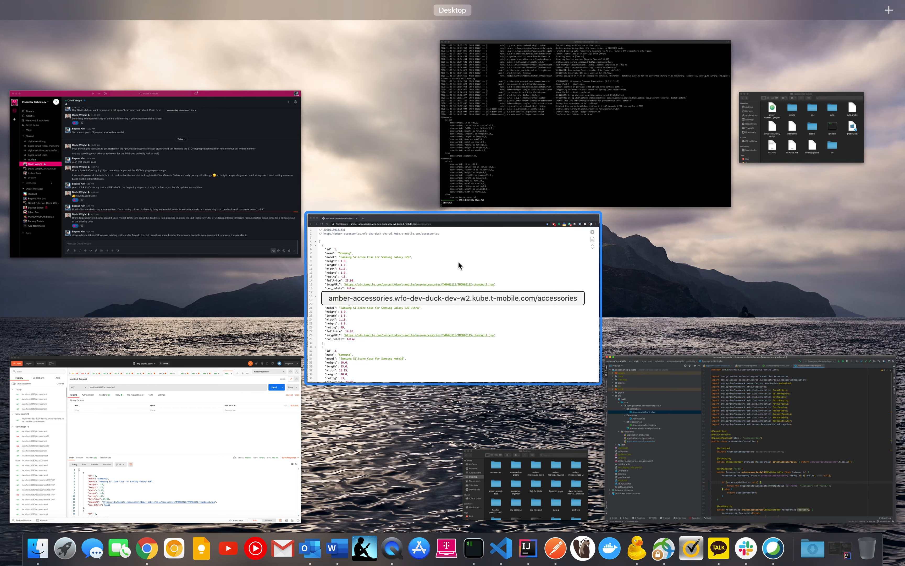
mouse_move(561, 340)
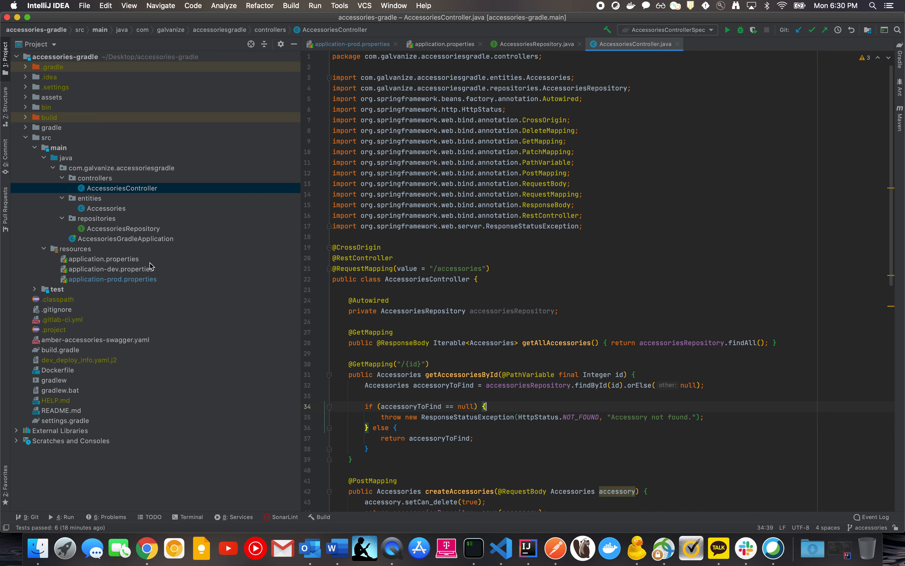
- Expand test > groovy and open the AccessoriesControllerSpec Spock test
left_click(35, 289)
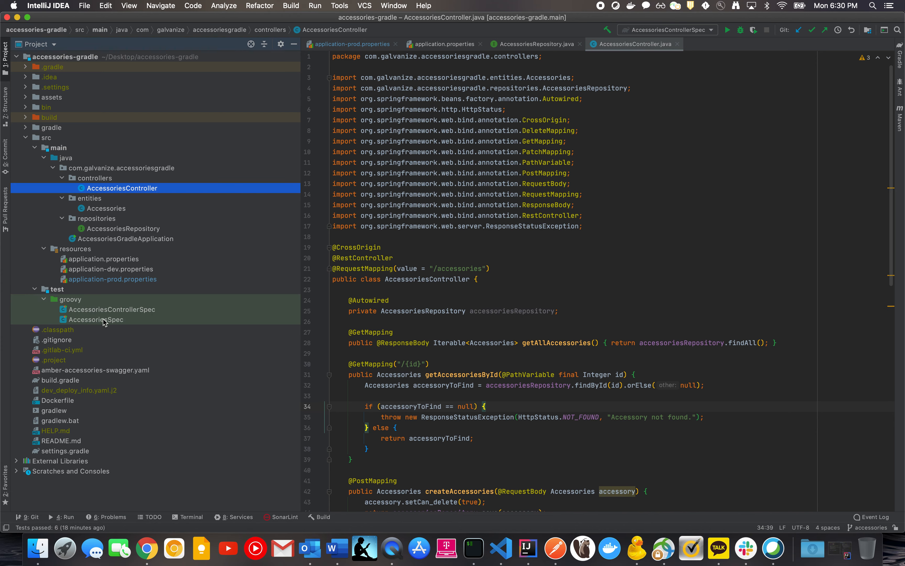
mouse_move(110, 315)
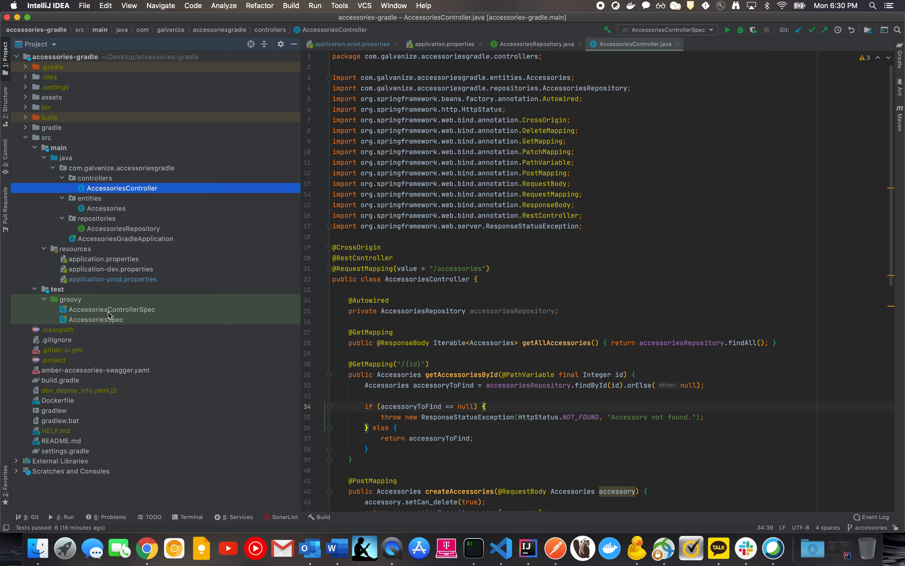
left_click(113, 310)
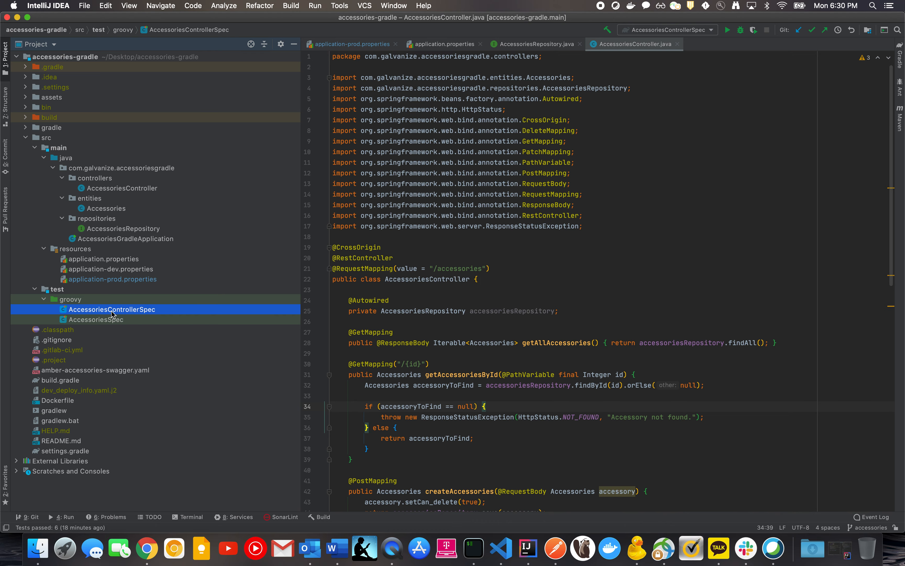
double_click(112, 309)
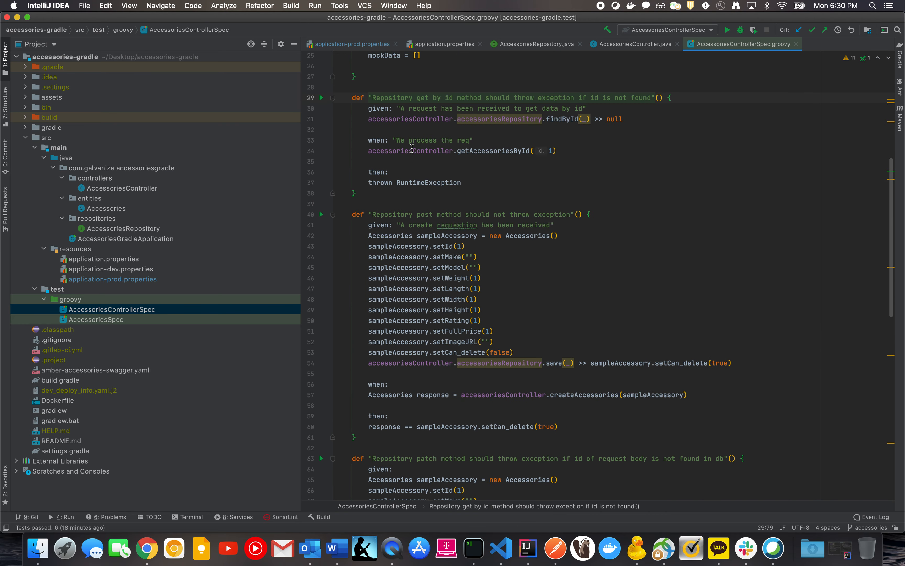
- Review AccessoriesControllerSpec and AccessoriesSpec test cases, then jump to the terminal running the server
scroll("down", 3)
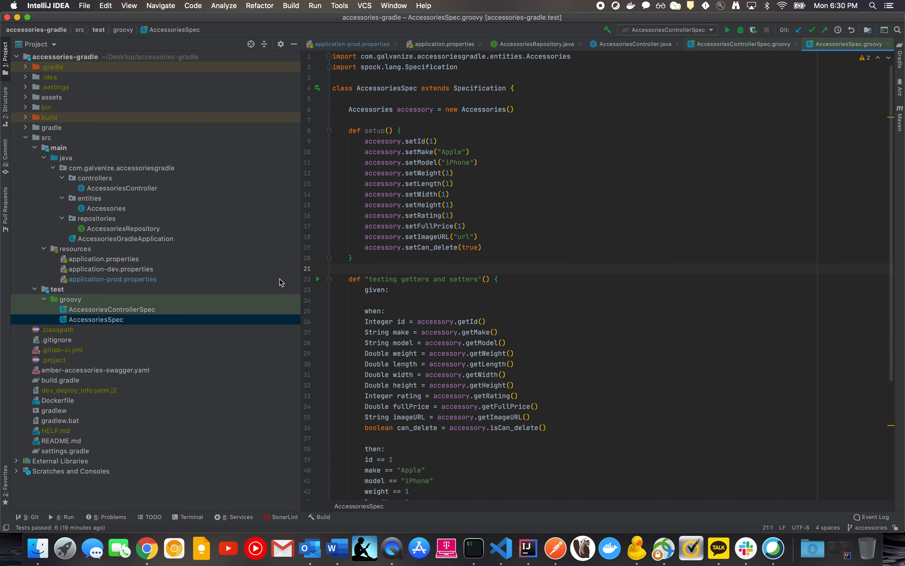
left_click(111, 309)
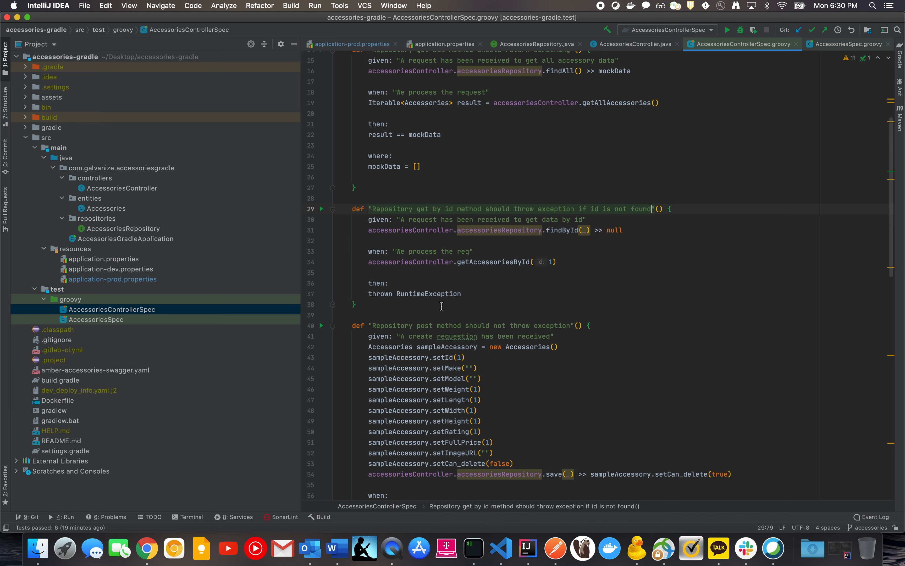
scroll("down", 3)
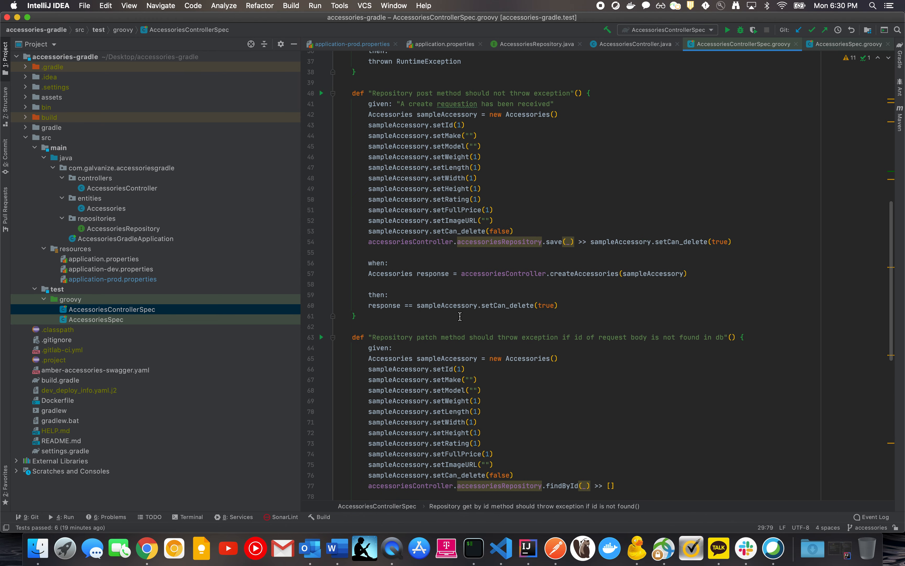
scroll("down", 3)
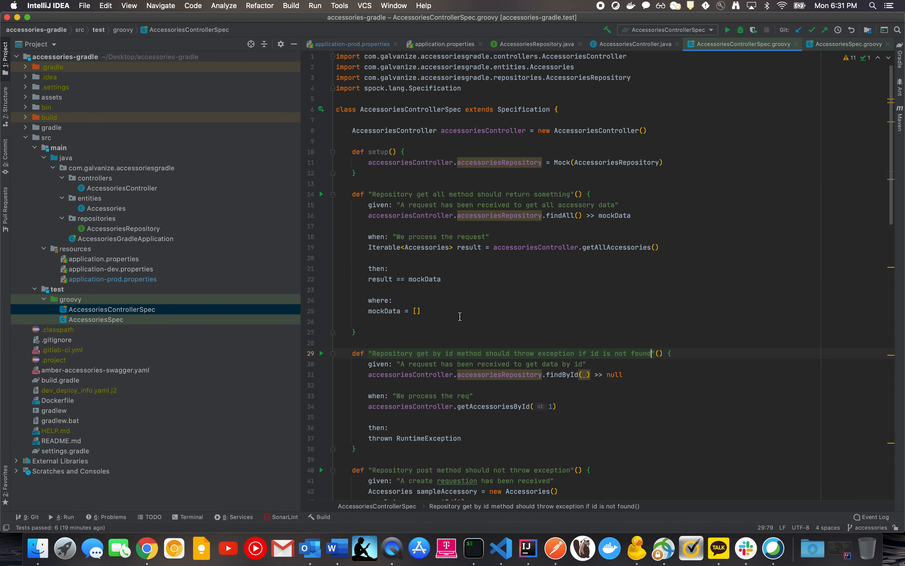
left_click(847, 44)
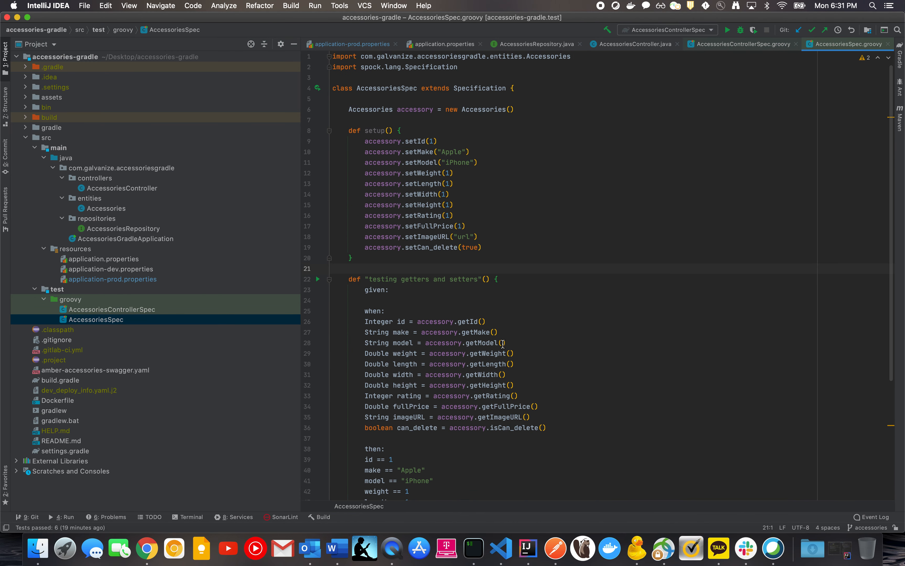
key("F3")
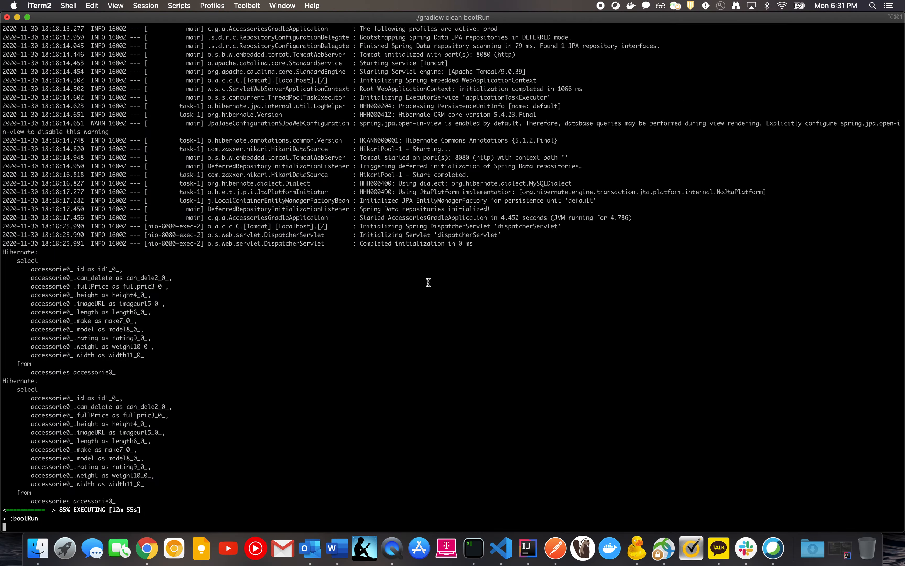
- In Finder, look inside the accessories-gradle build folder and come back out
key("F3")
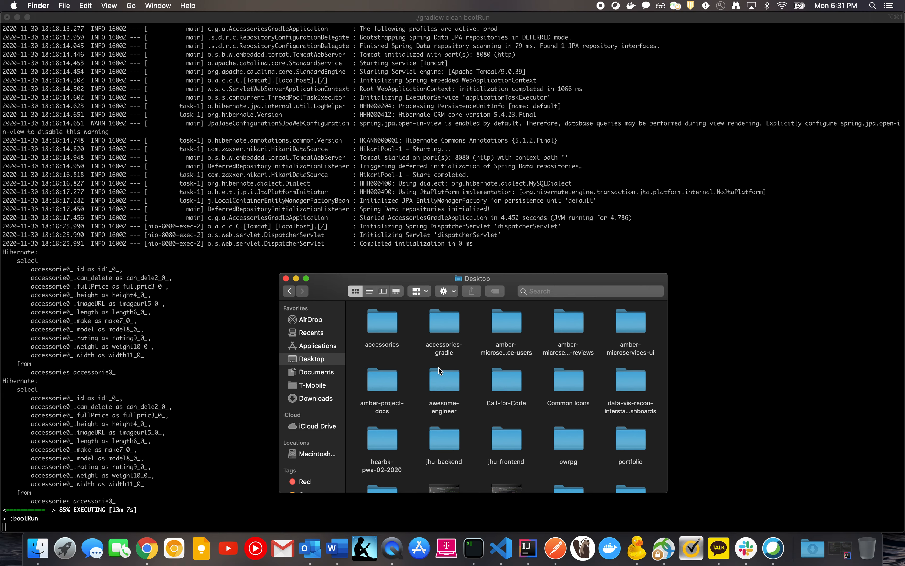
mouse_move(464, 333)
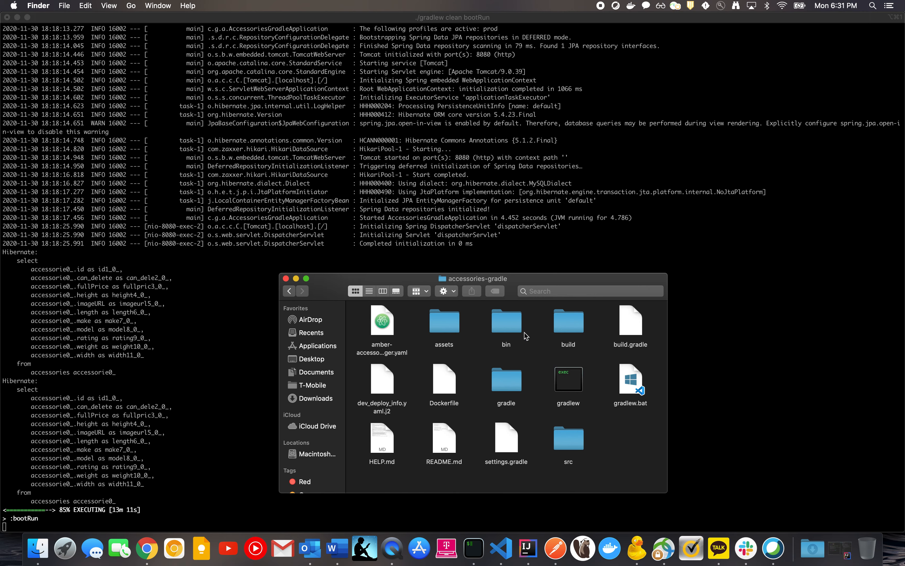
left_click(569, 321)
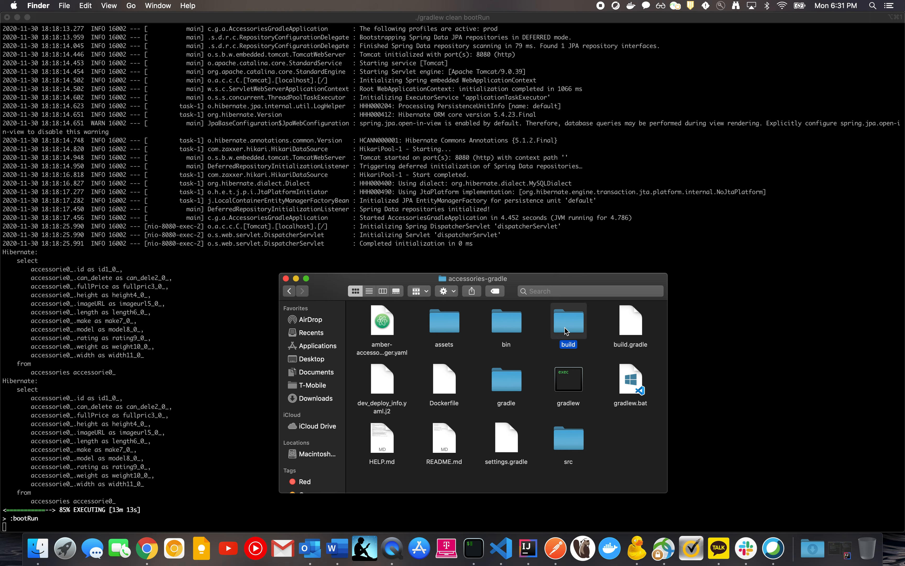
double_click(569, 321)
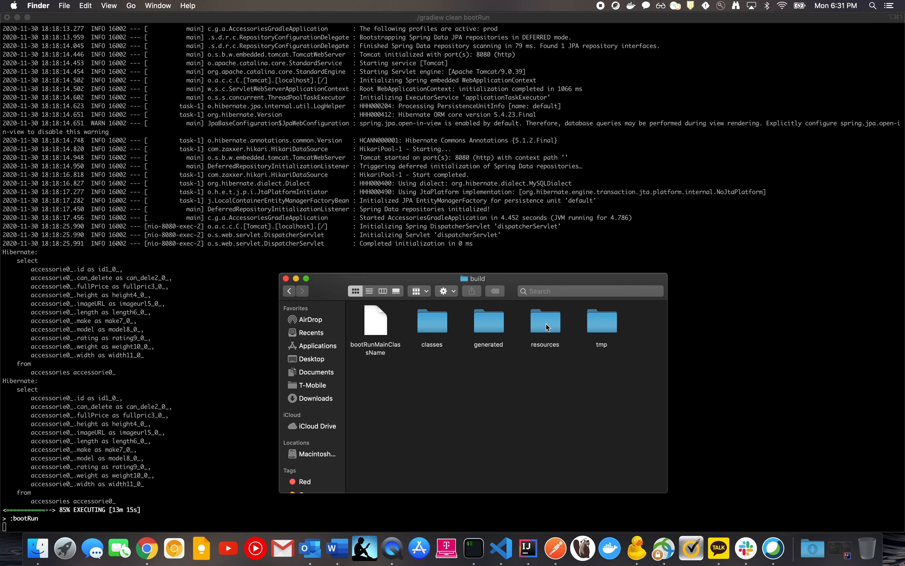
left_click(289, 291)
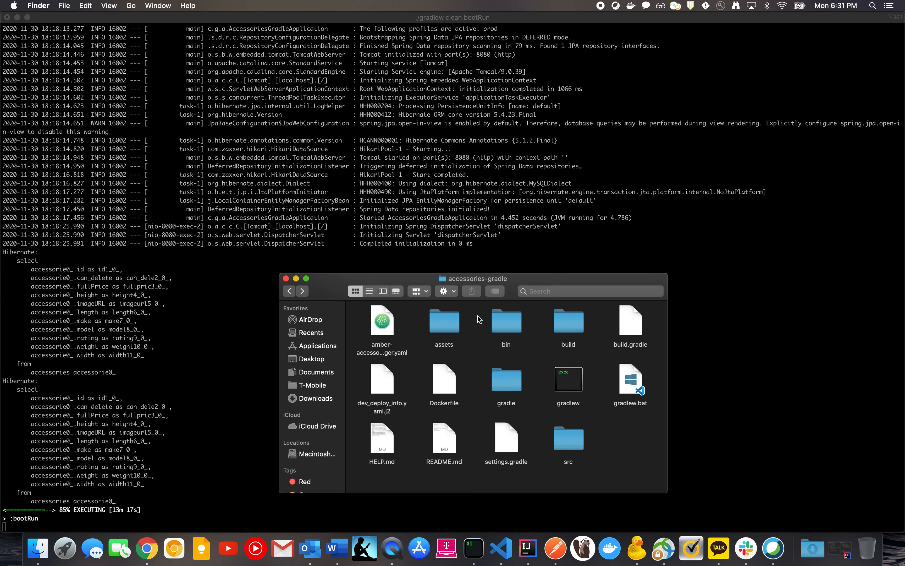
double_click(568, 320)
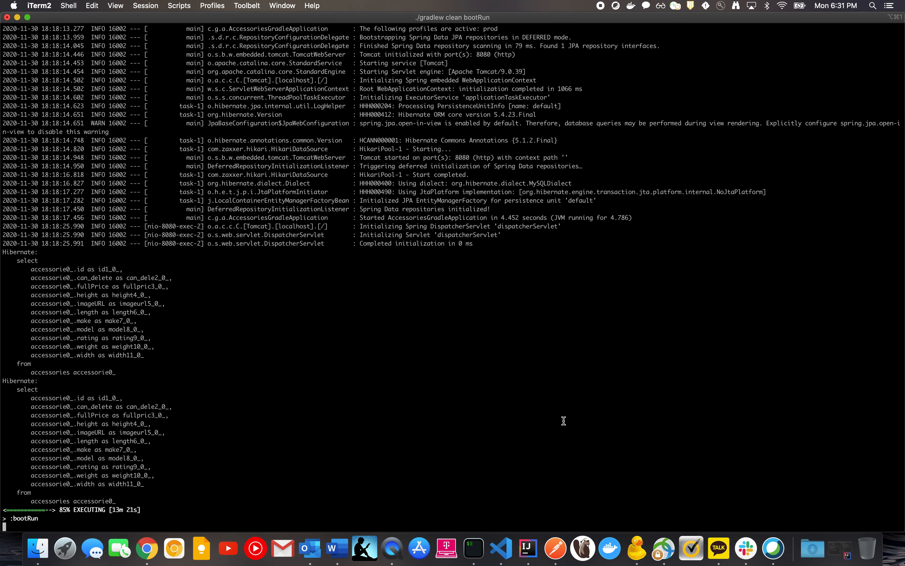
- In the lower pane run cd Desktop/accessories-gradle, git commit 'updated test plus coverage image' and git restore --staged src/main
left_click(68, 6)
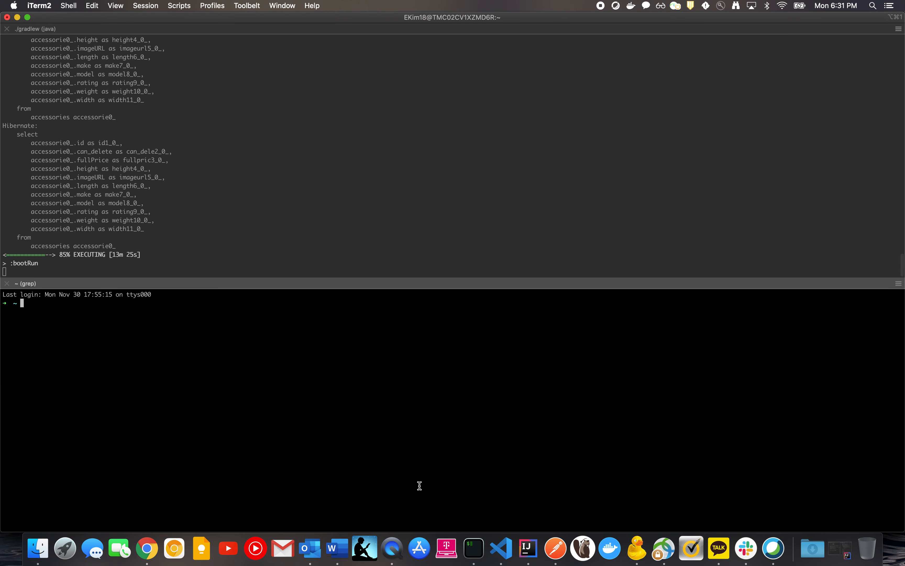
type("cd Desktop/accessories-gradle")
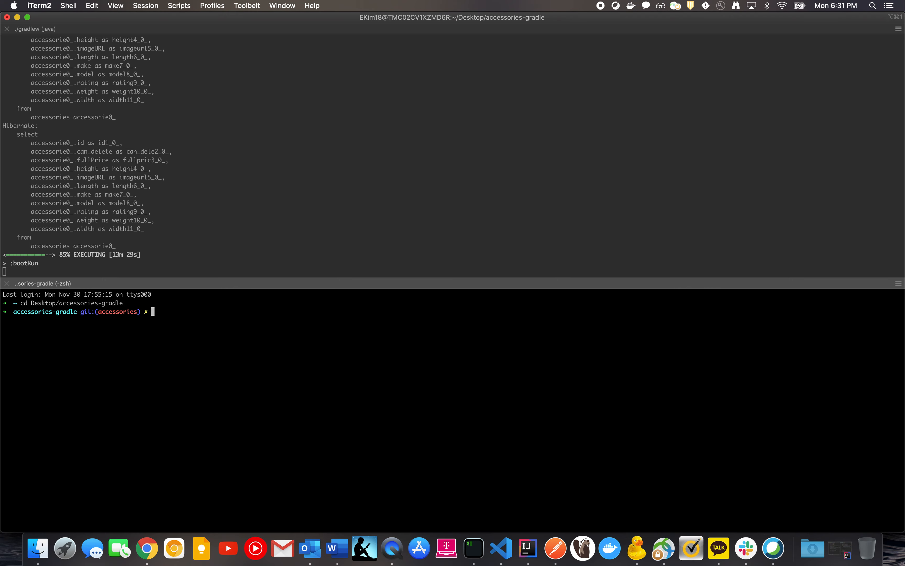
type("git commit -m \"updated test plus coverage image\"")
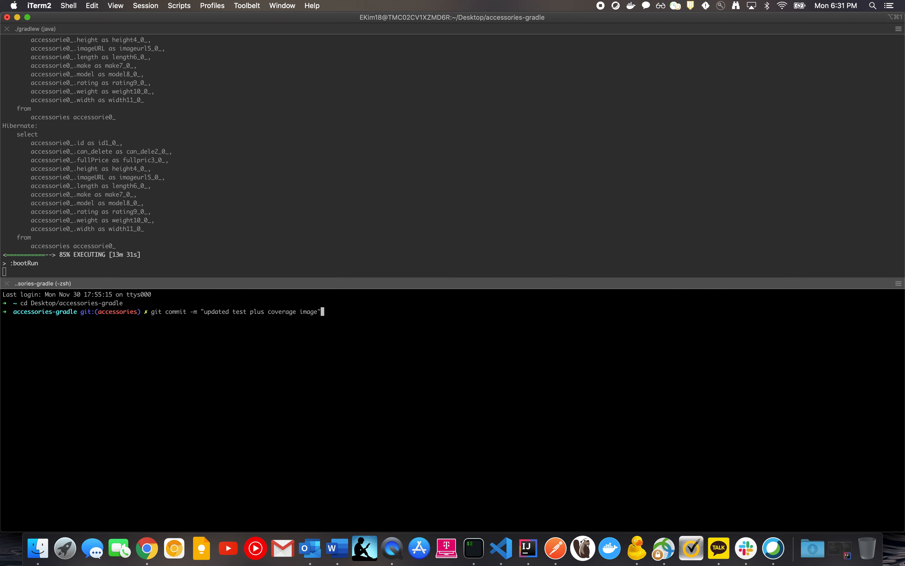
type("git restore --staged src/main")
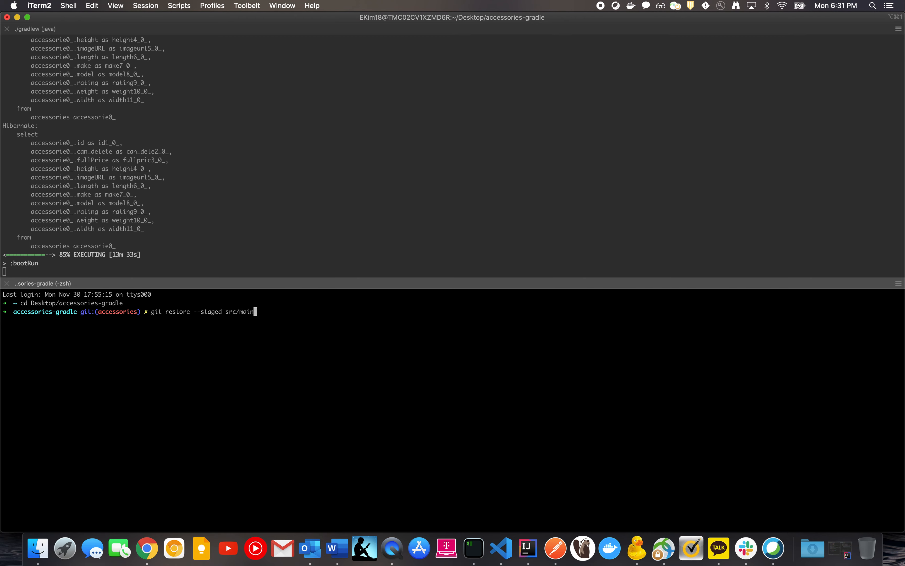
type("git commit -m \"updated test plus coverage image\"")
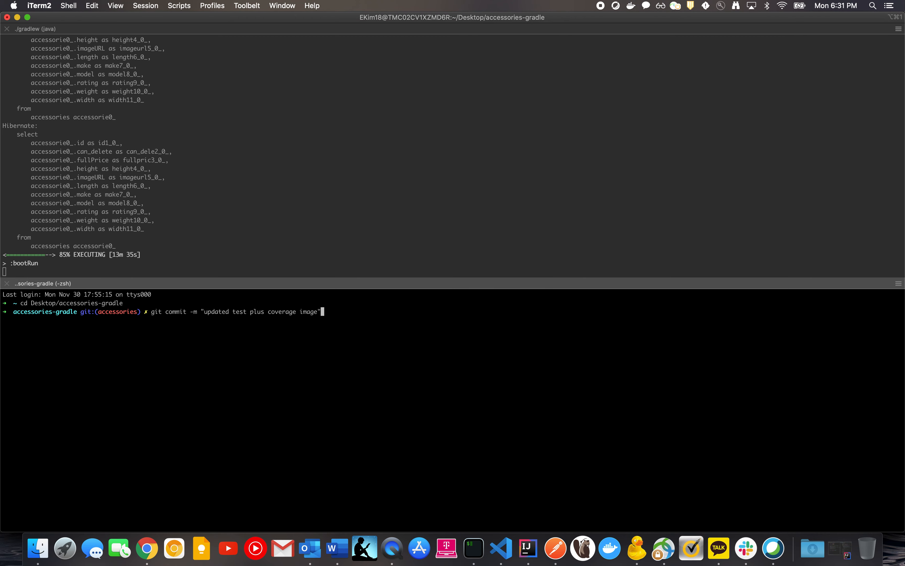
type("./gradlew clean bootRun")
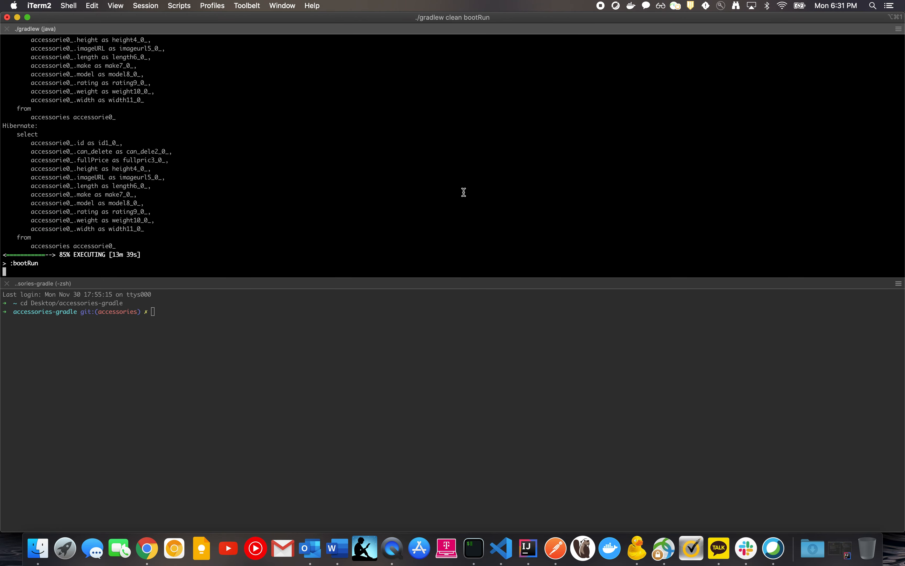
- Stop bootRun with Ctrl+C, attempt ./gradlew clean test jacocoTestResults, and recall git push github accessories
key("ctrl+c")
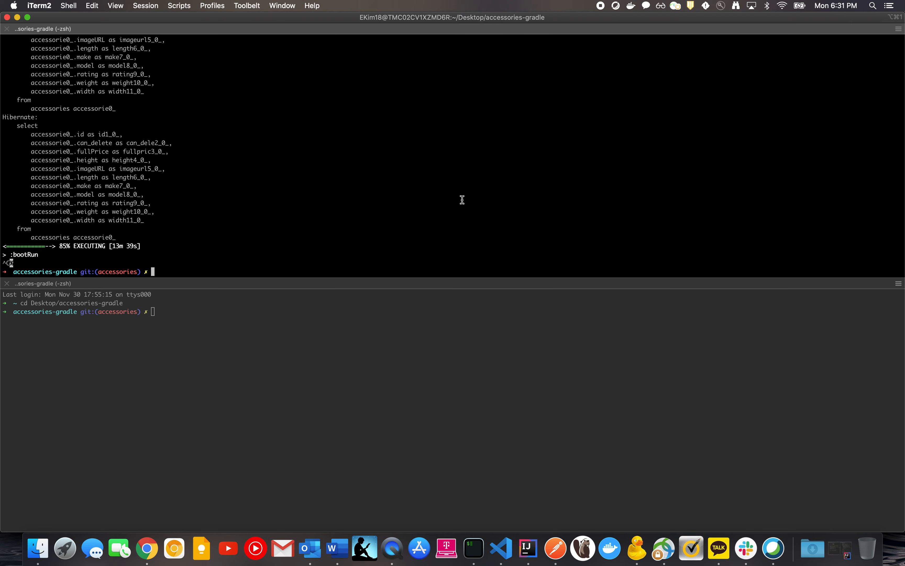
type("./gradlew te")
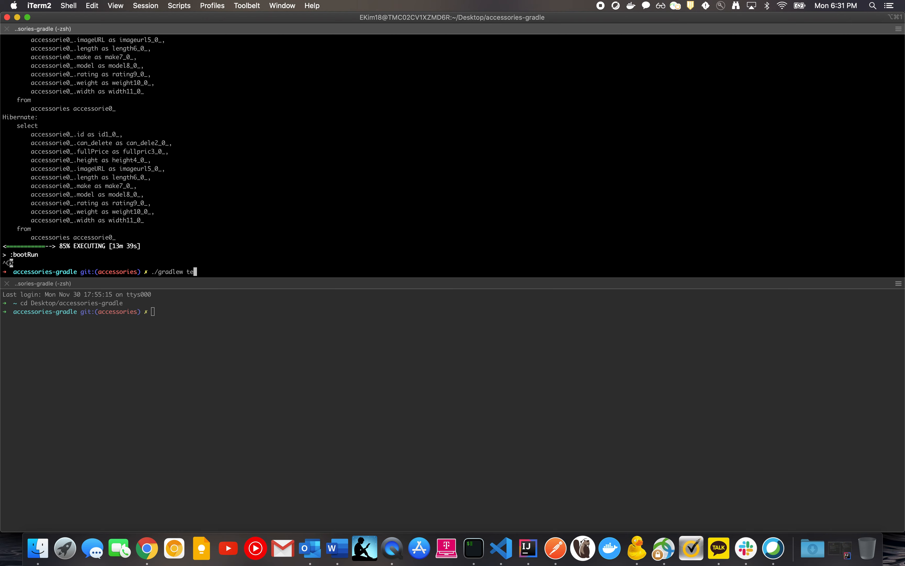
type("clean test jacocoTestResults")
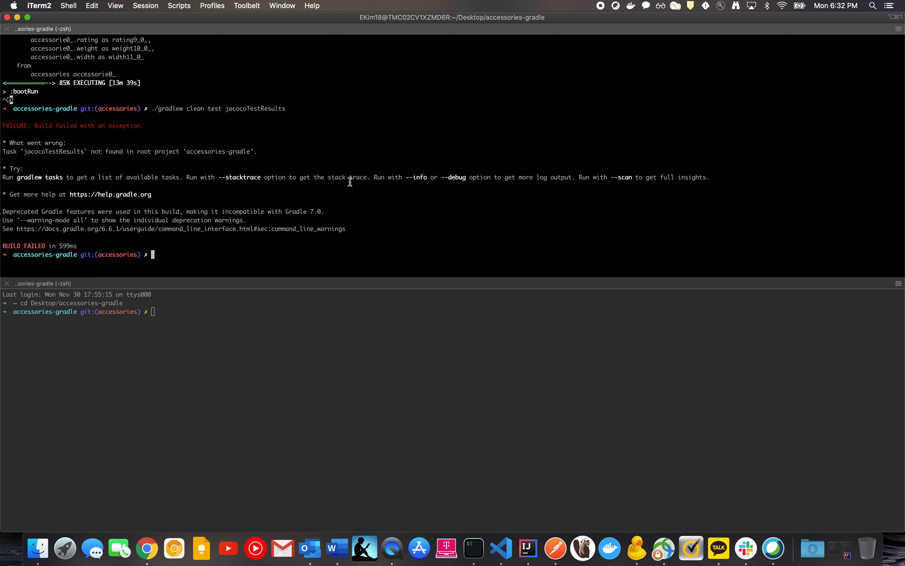
mouse_move(383, 207)
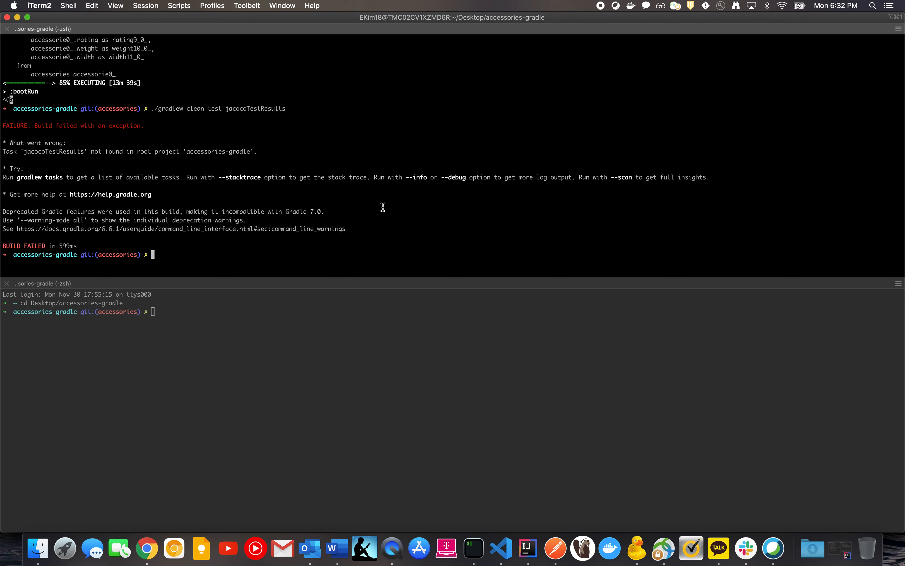
mouse_move(400, 257)
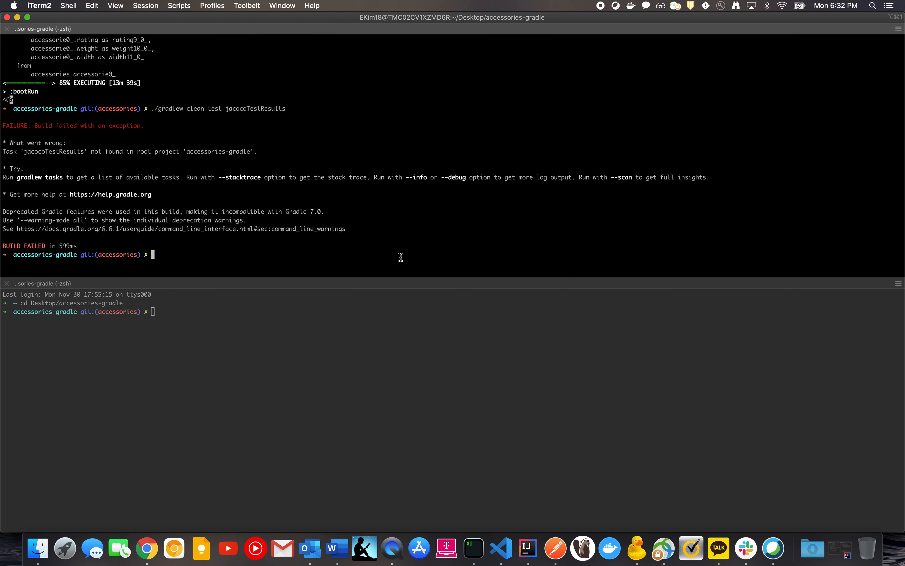
type("git push github accessories")
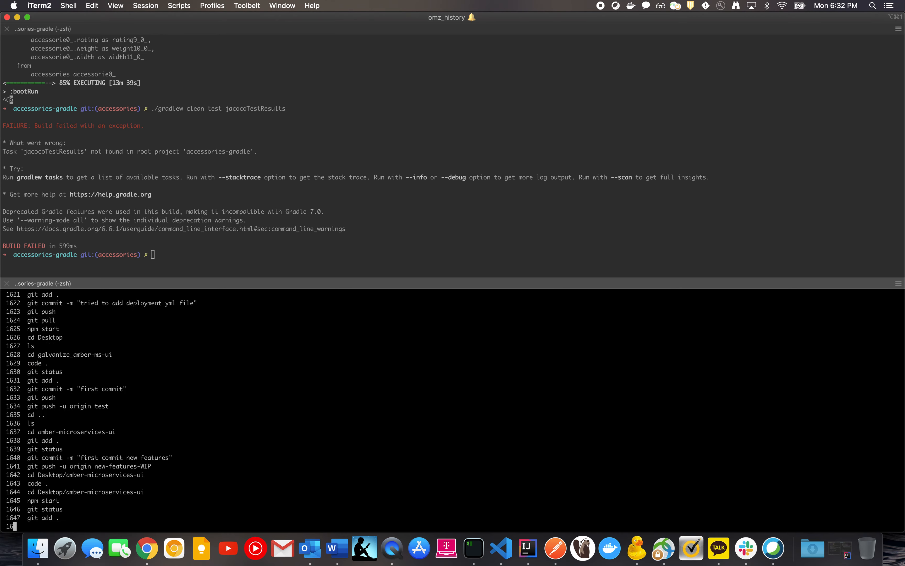
scroll("down", 3)
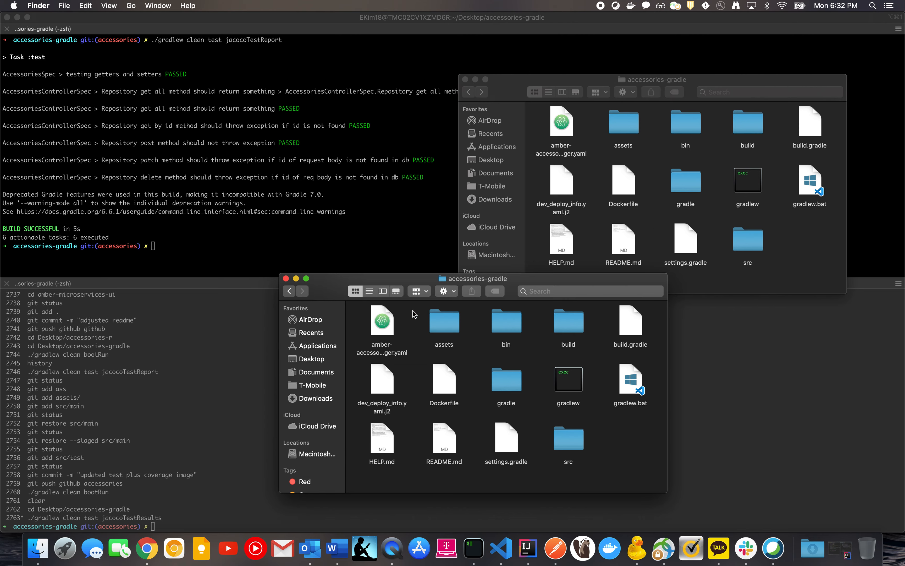
mouse_move(470, 84)
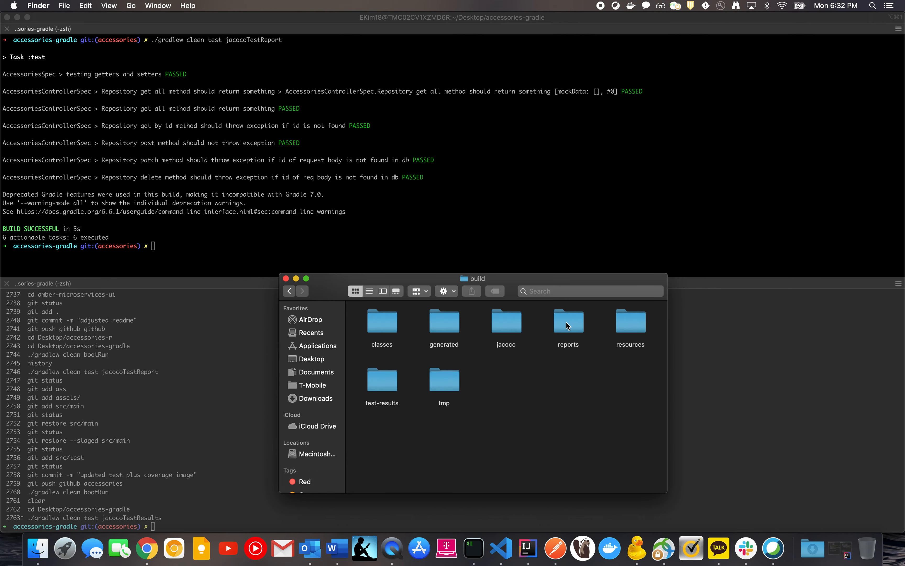
- Drill through build/reports/jacoco/test/html and open index.html as the JaCoCo coverage report in Chrome
double_click(569, 322)
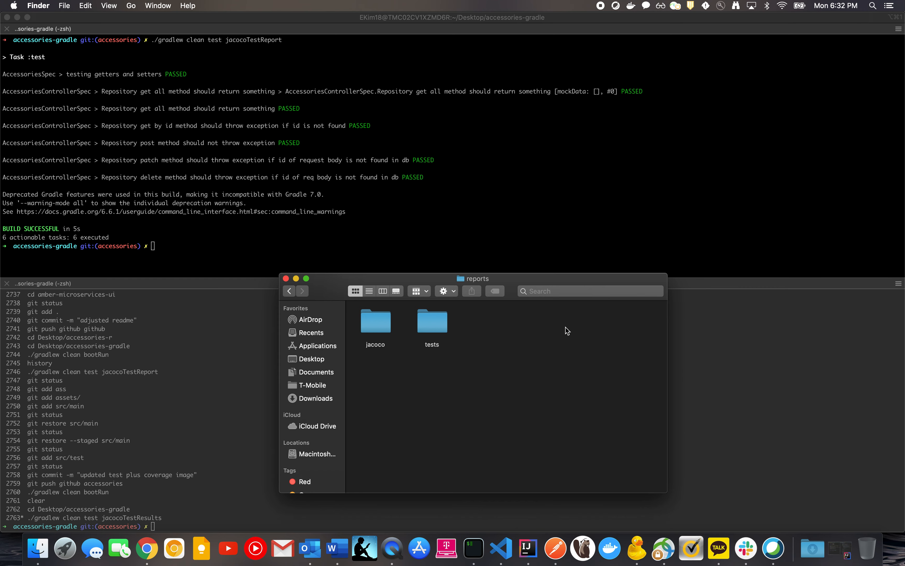
double_click(375, 320)
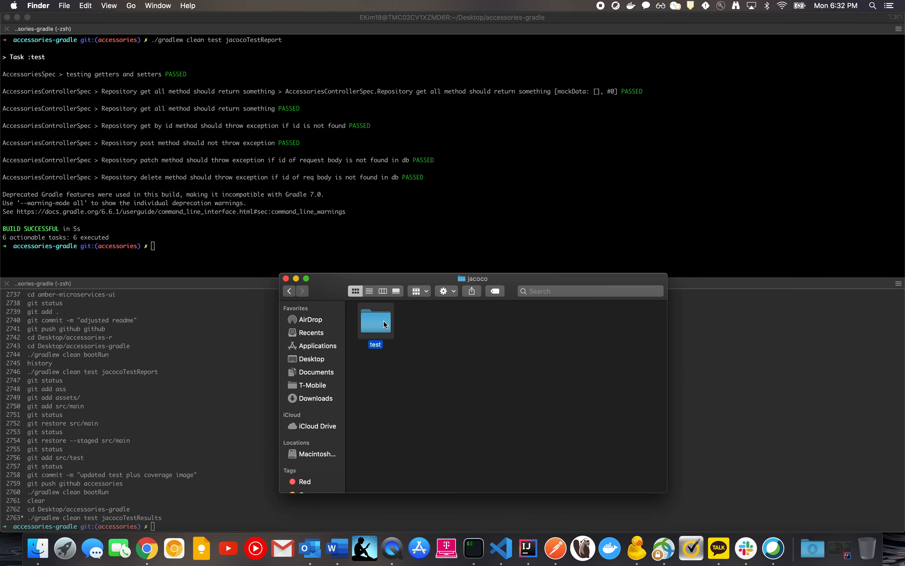
double_click(376, 321)
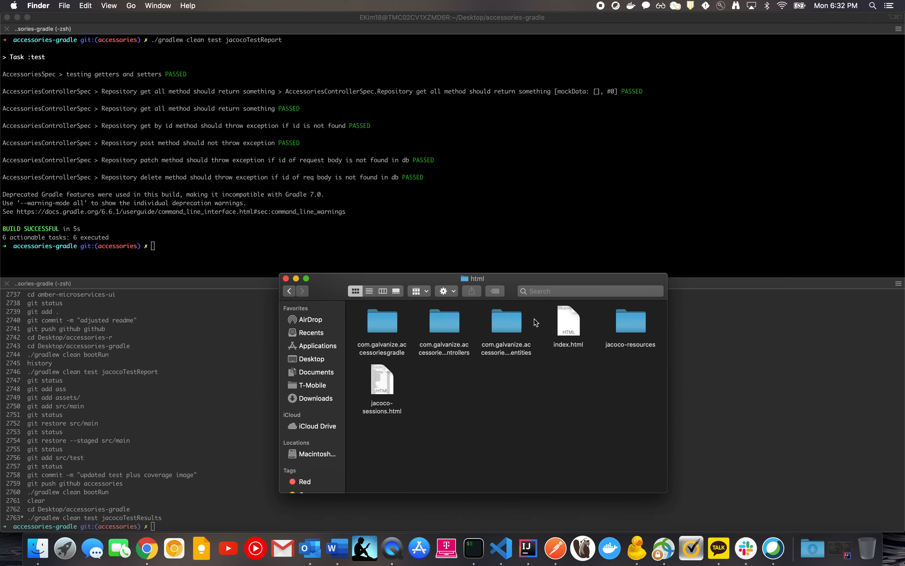
double_click(569, 320)
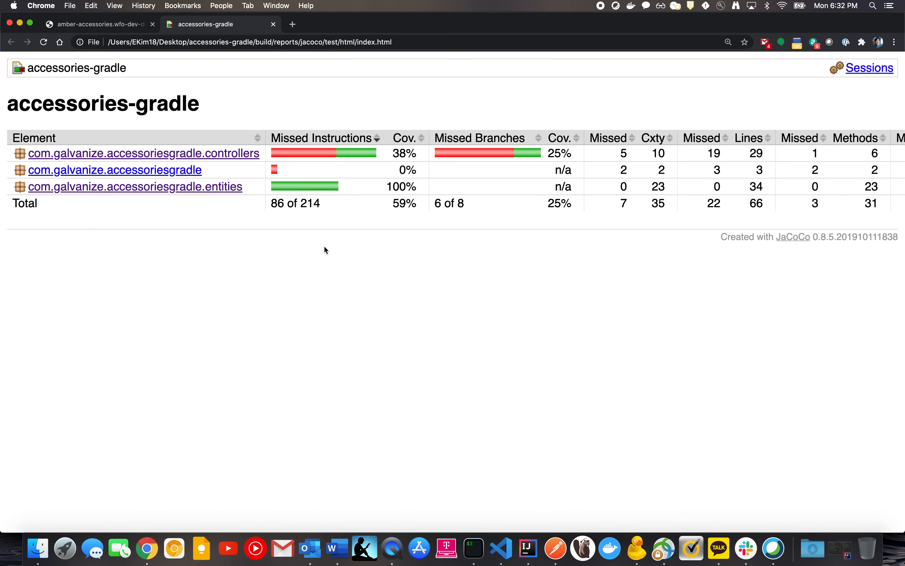
mouse_move(416, 219)
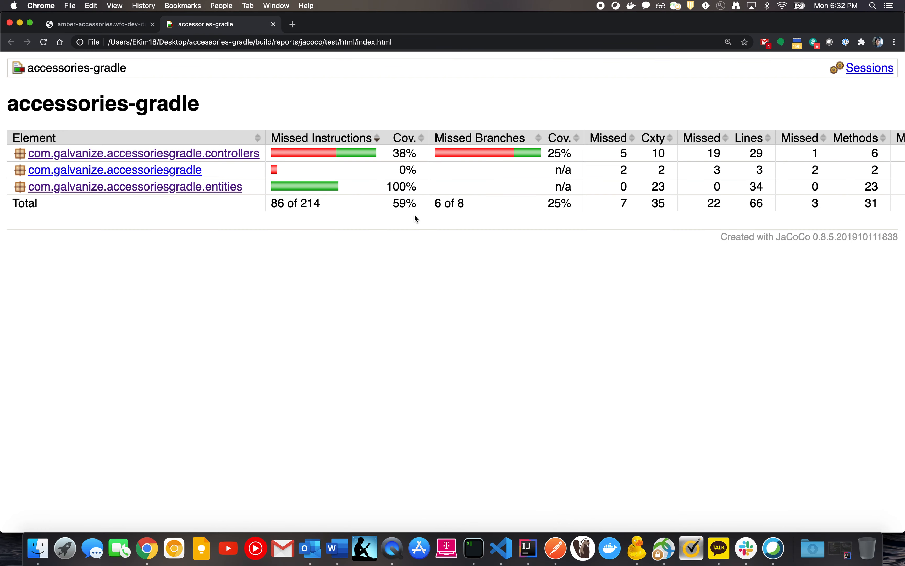
mouse_move(305, 154)
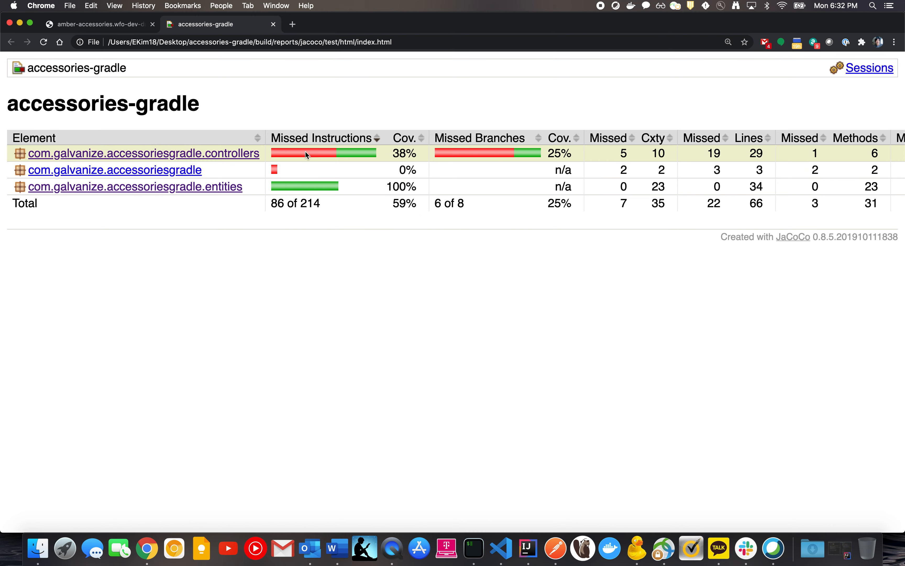
mouse_move(284, 97)
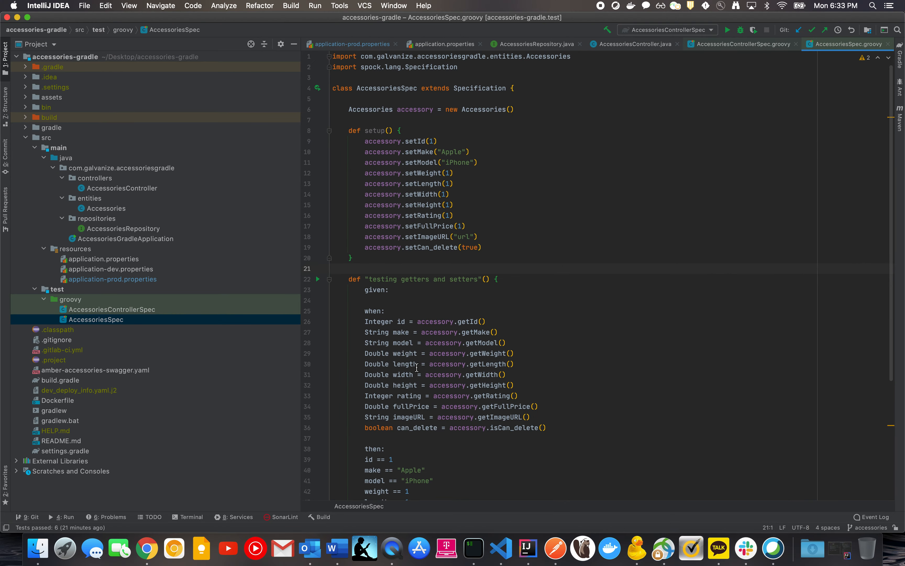
mouse_move(186, 352)
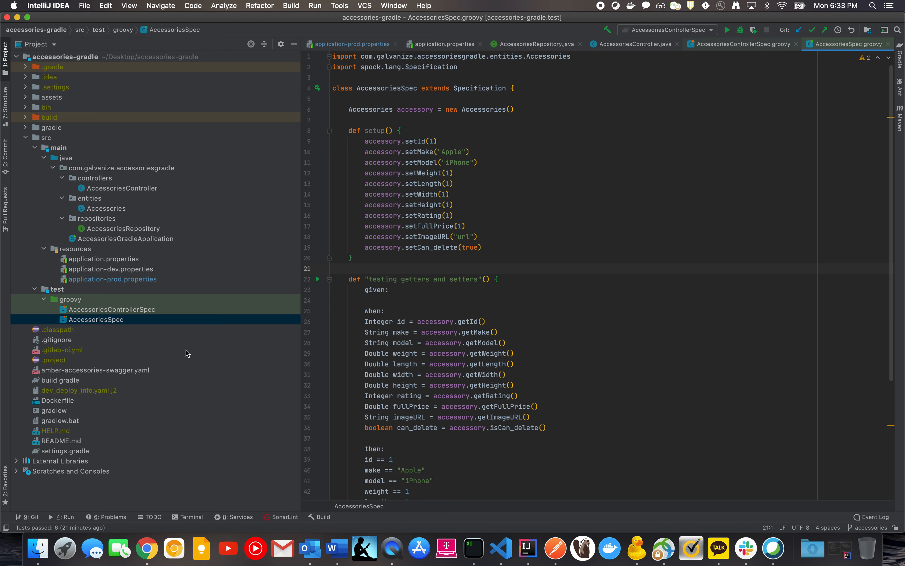
- Bring up the project's Dockerfile showing the openjdk:8-jdk-alpine base image and prod-profile entrypoint
double_click(57, 400)
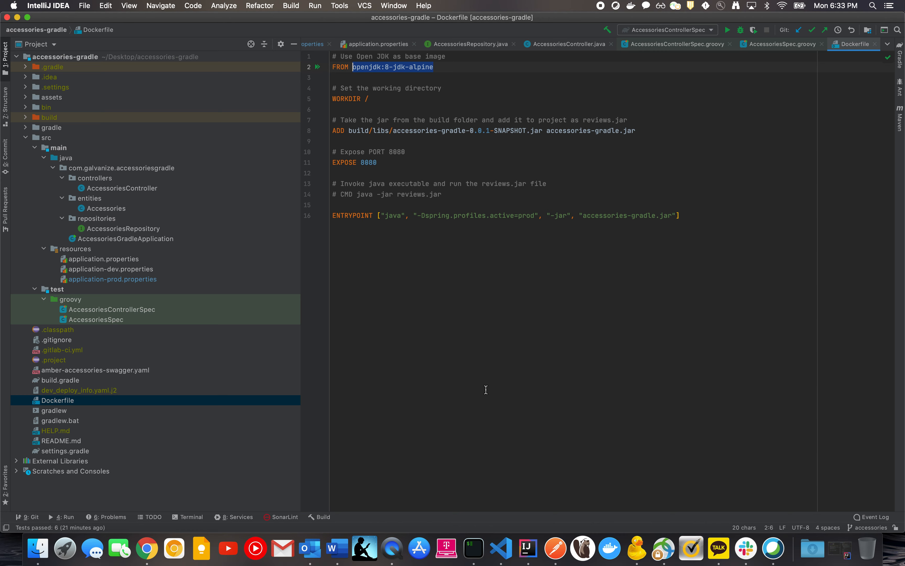
- Deselect the highlighted base-image text in the open Dockerfile
left_click(680, 215)
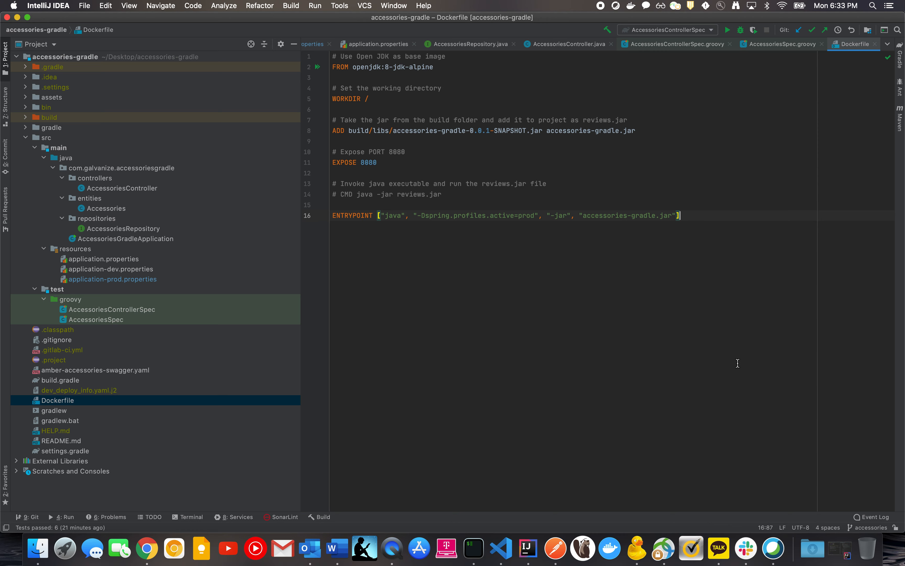
mouse_move(421, 133)
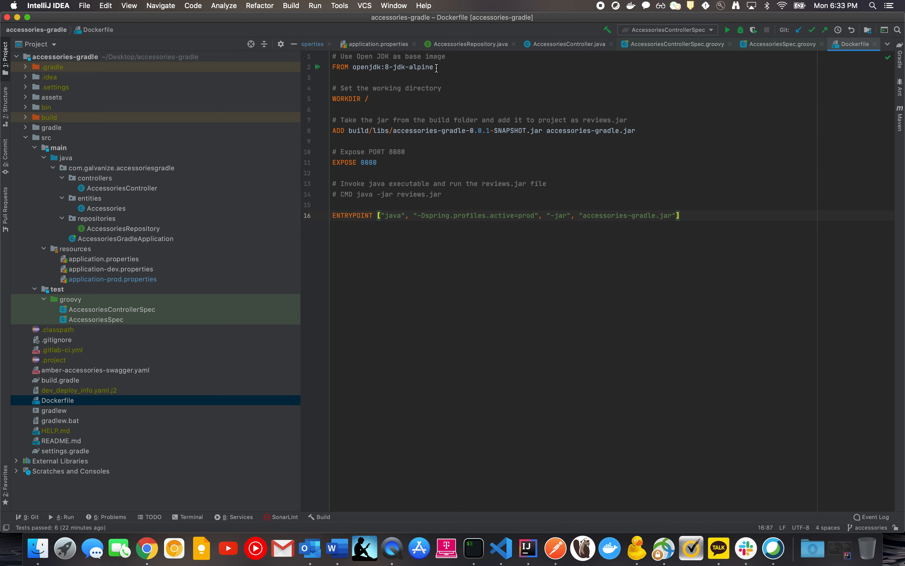
mouse_move(446, 88)
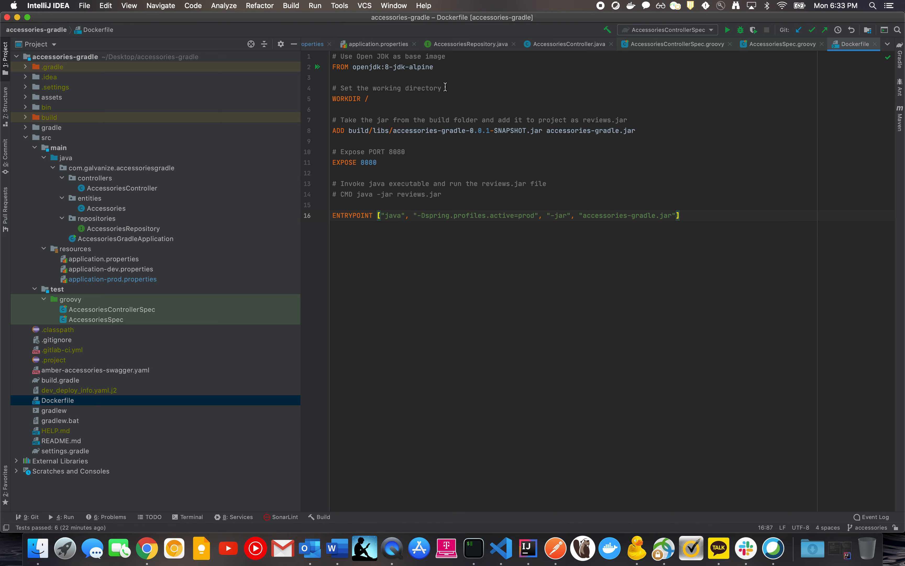
mouse_move(407, 131)
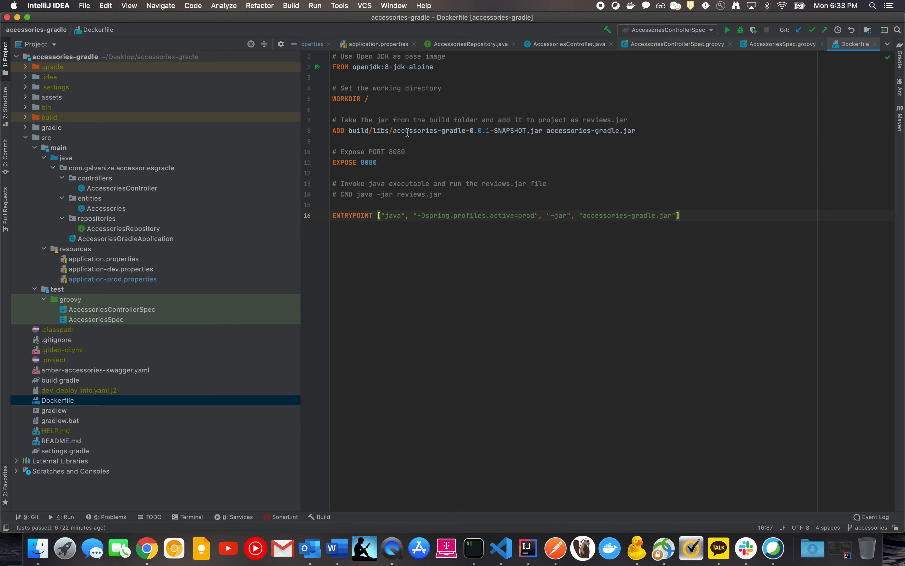
mouse_move(339, 131)
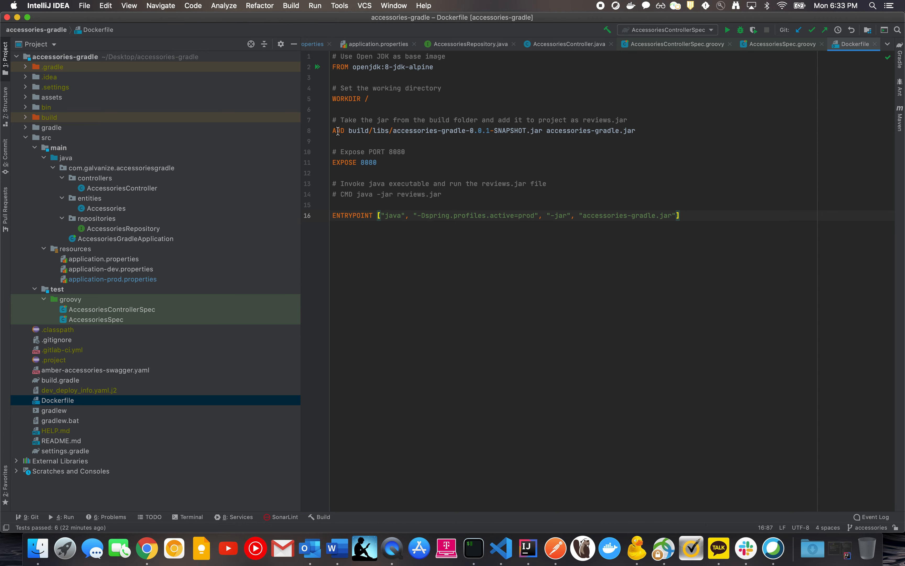
mouse_move(175, 131)
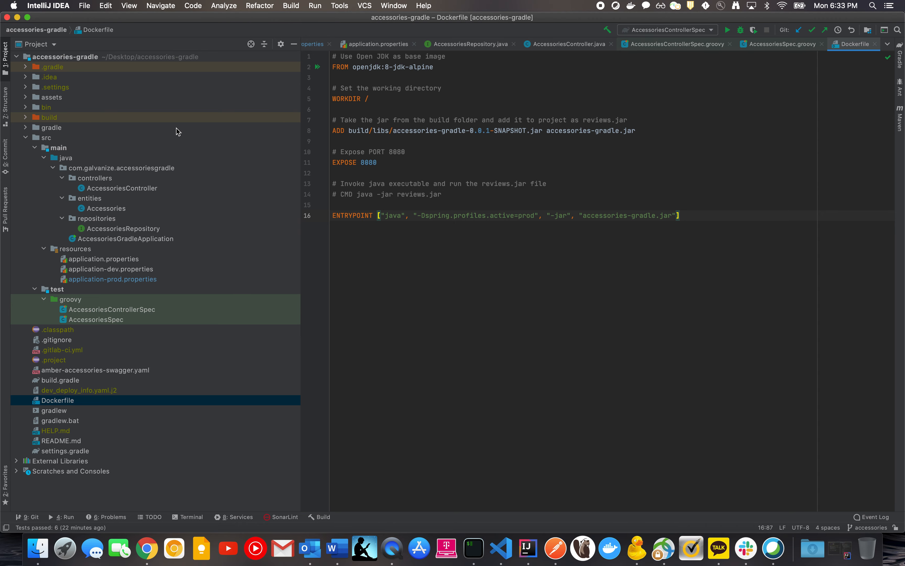
left_click(26, 118)
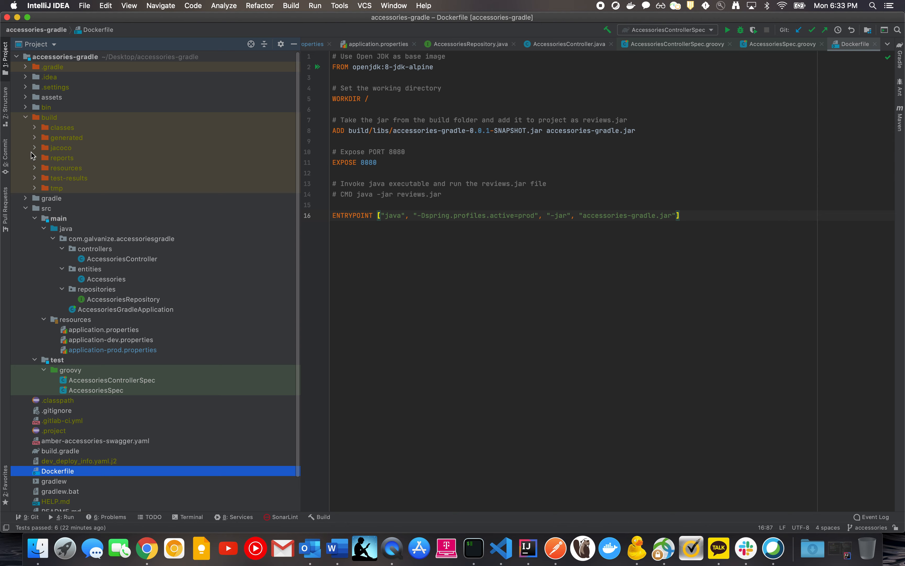
mouse_move(151, 197)
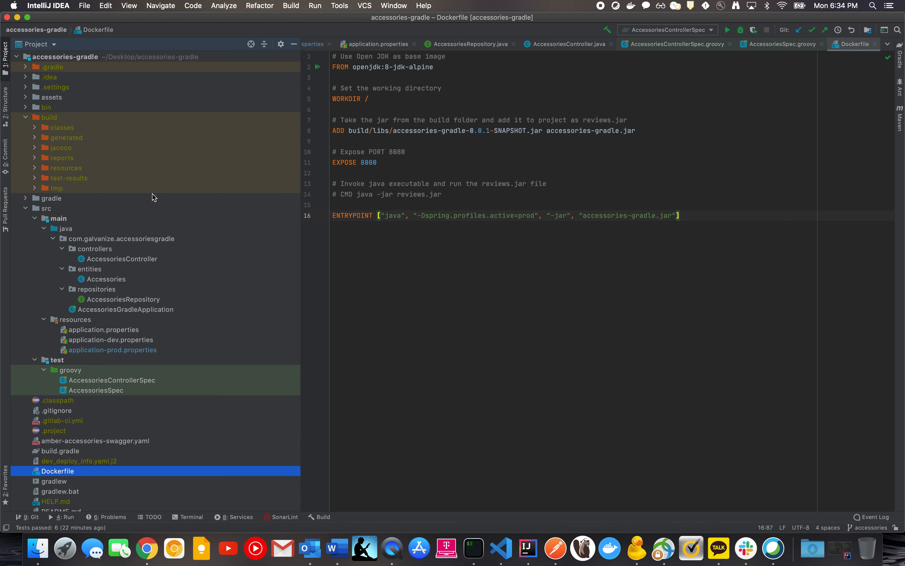
mouse_move(67, 180)
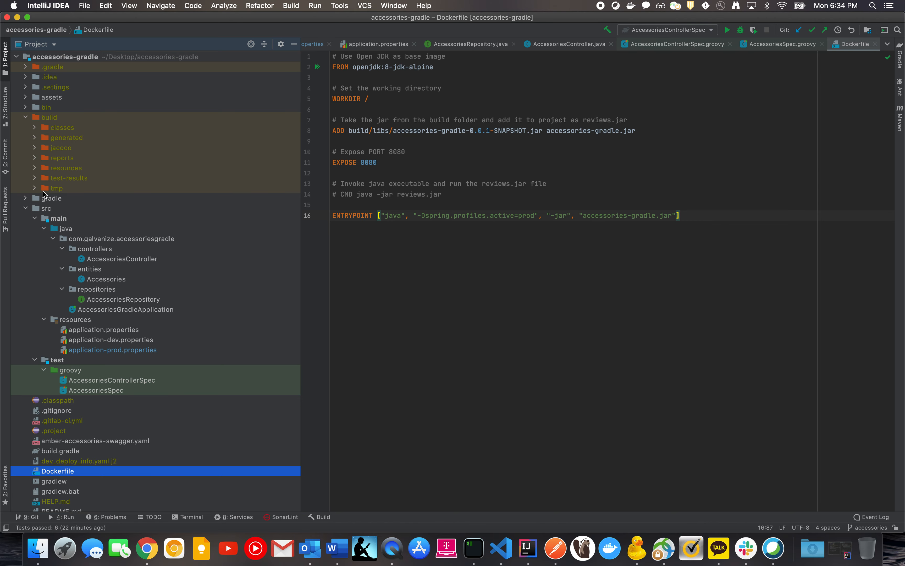
mouse_move(25, 117)
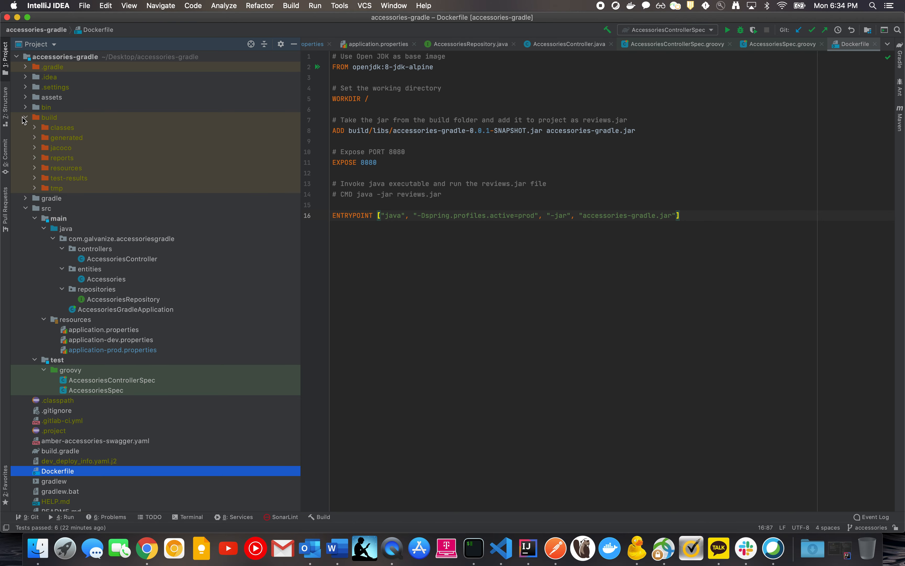
left_click(25, 117)
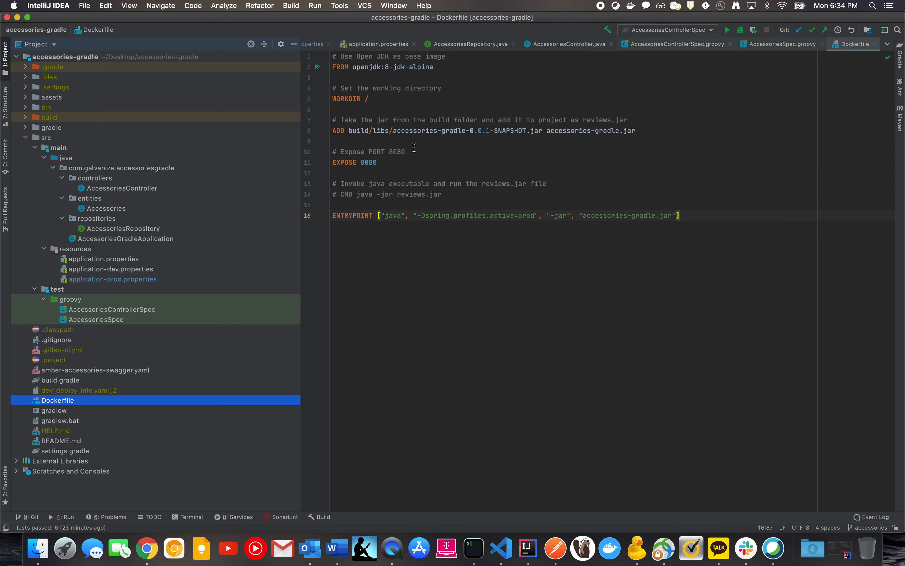
mouse_move(425, 151)
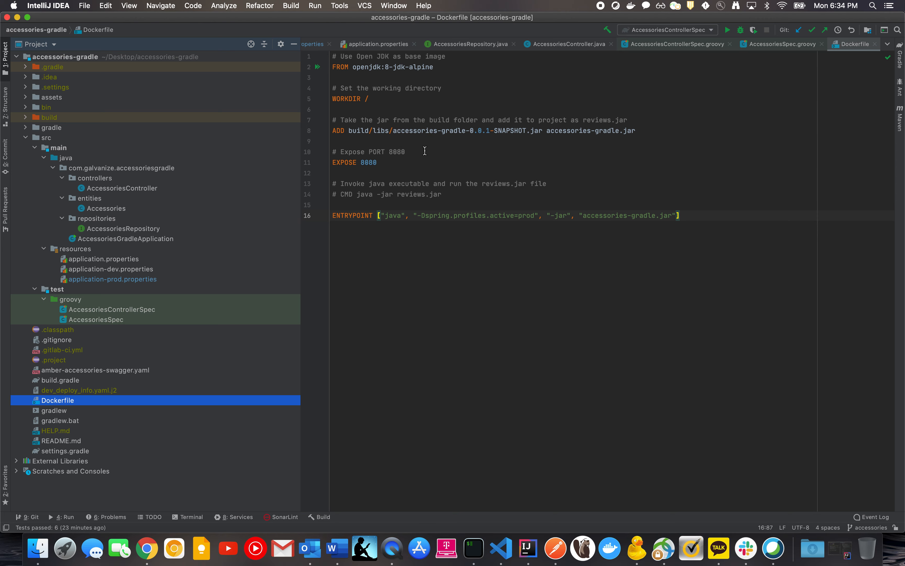
mouse_move(387, 144)
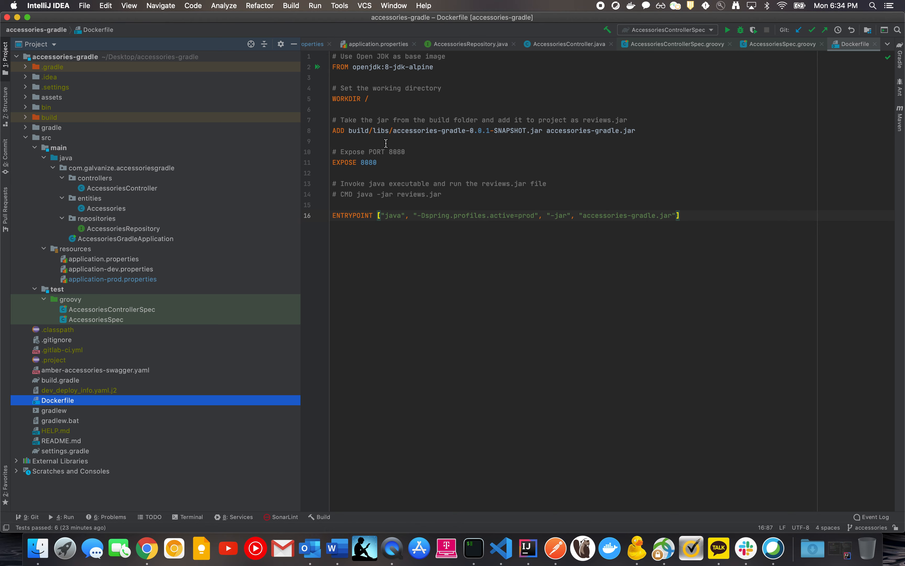
double_click(358, 131)
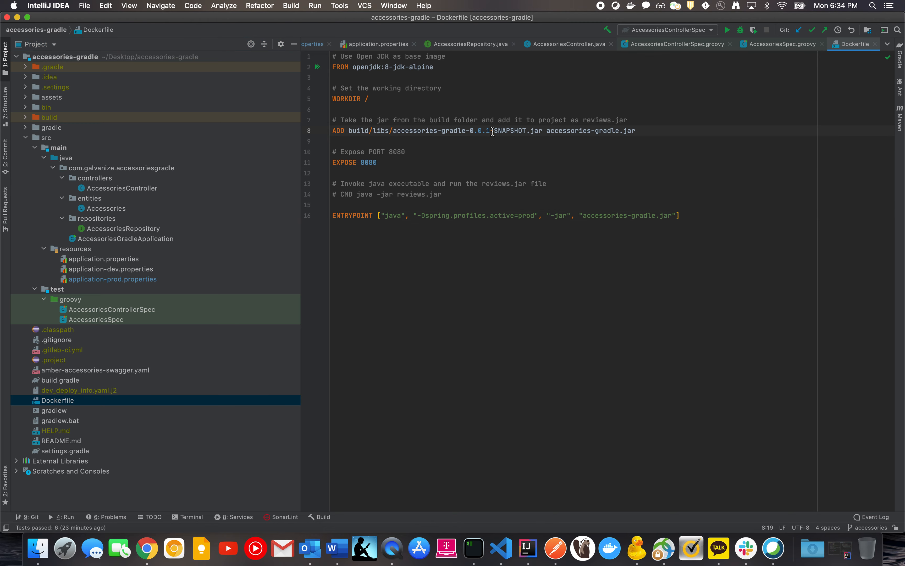
mouse_move(538, 133)
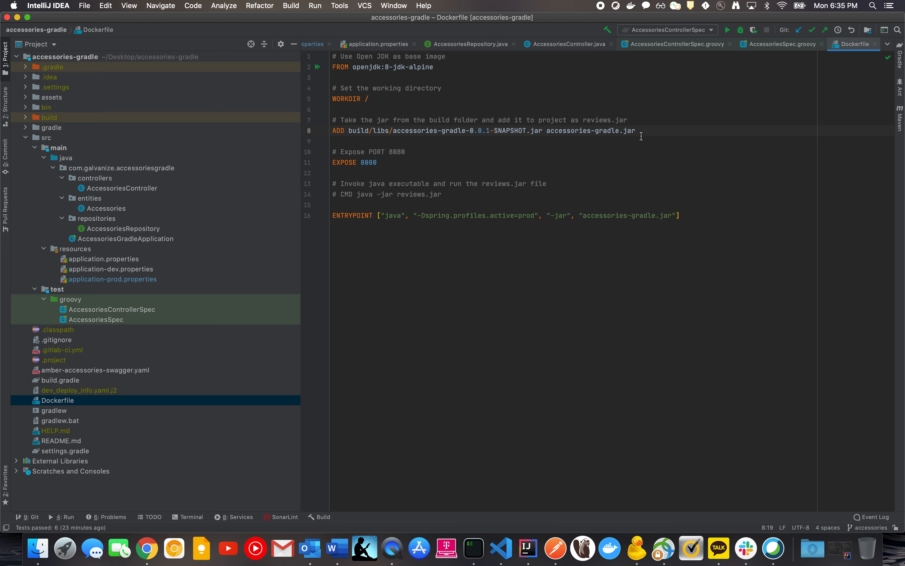
double_click(578, 131)
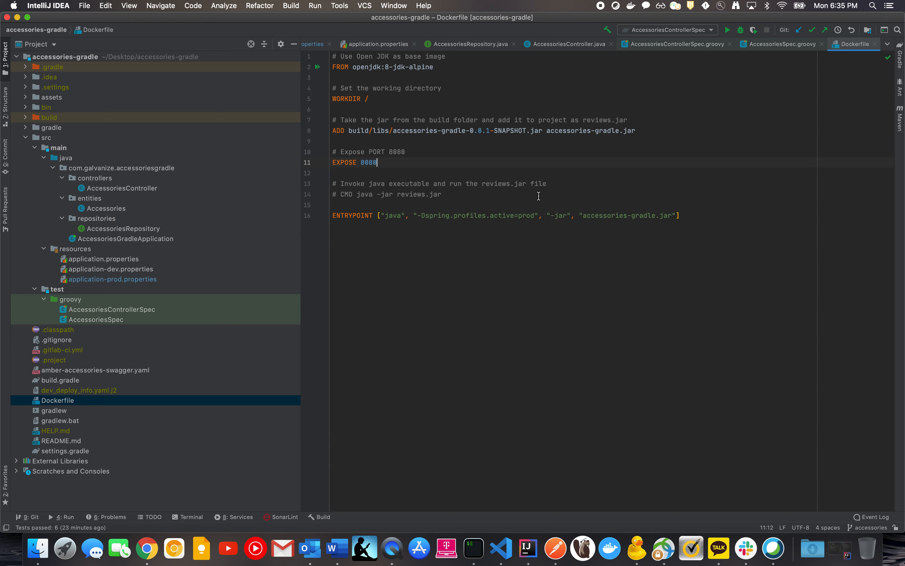
left_click(618, 216)
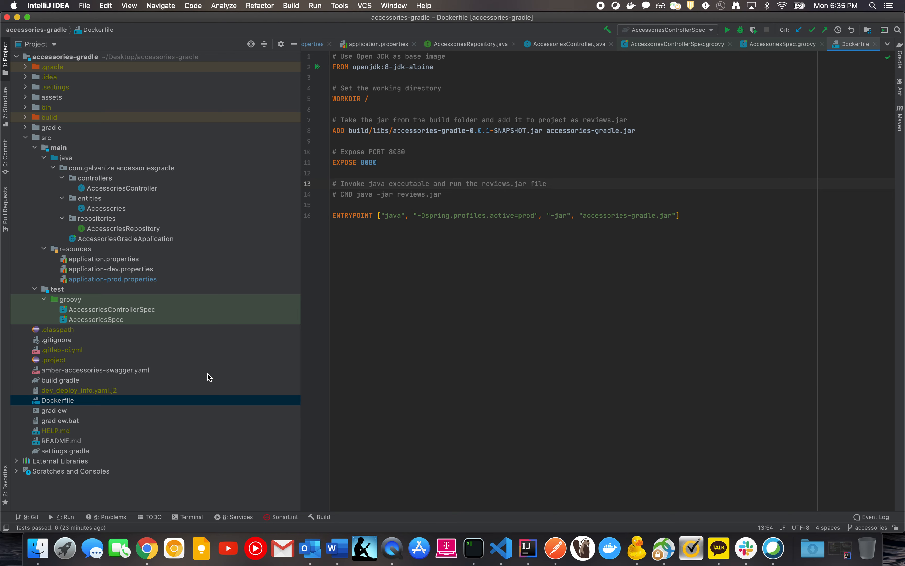
mouse_move(140, 379)
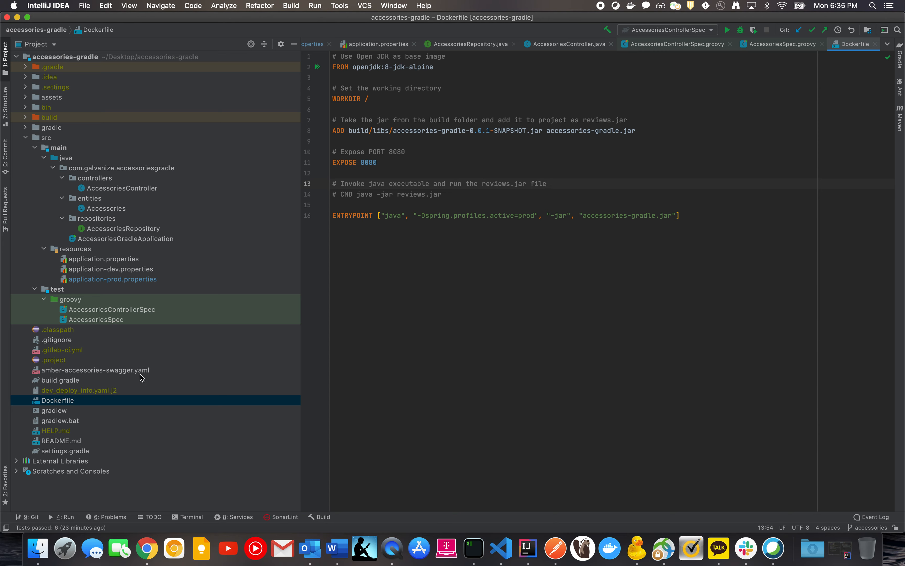
mouse_move(168, 385)
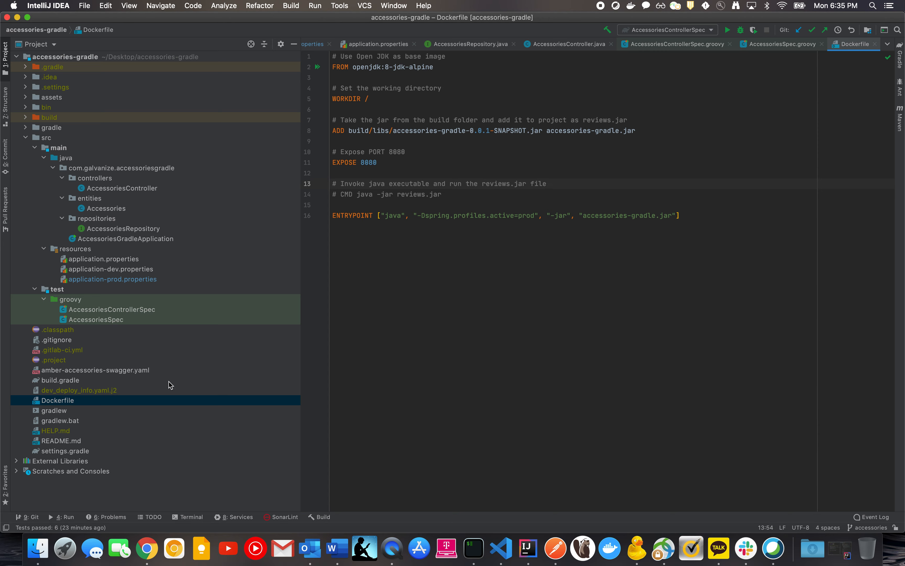
mouse_move(59, 371)
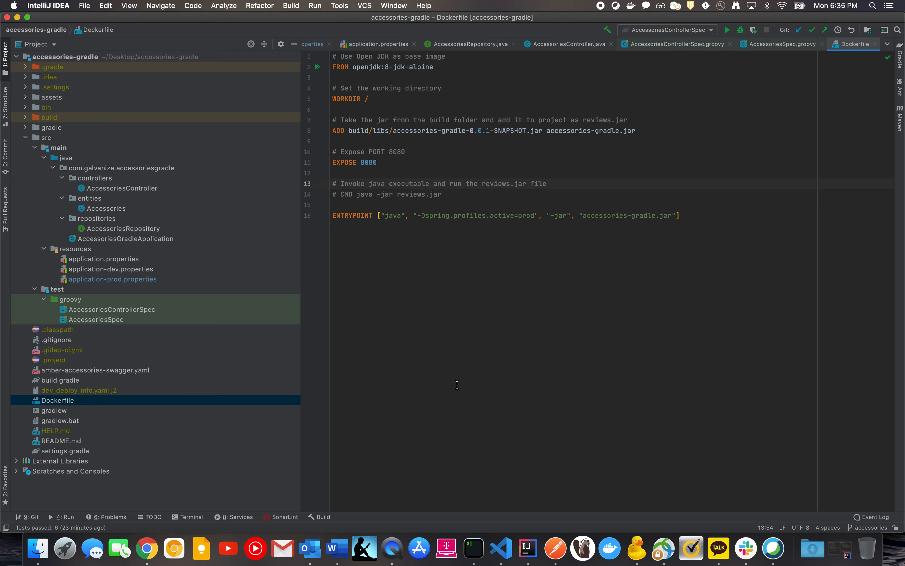
mouse_move(509, 342)
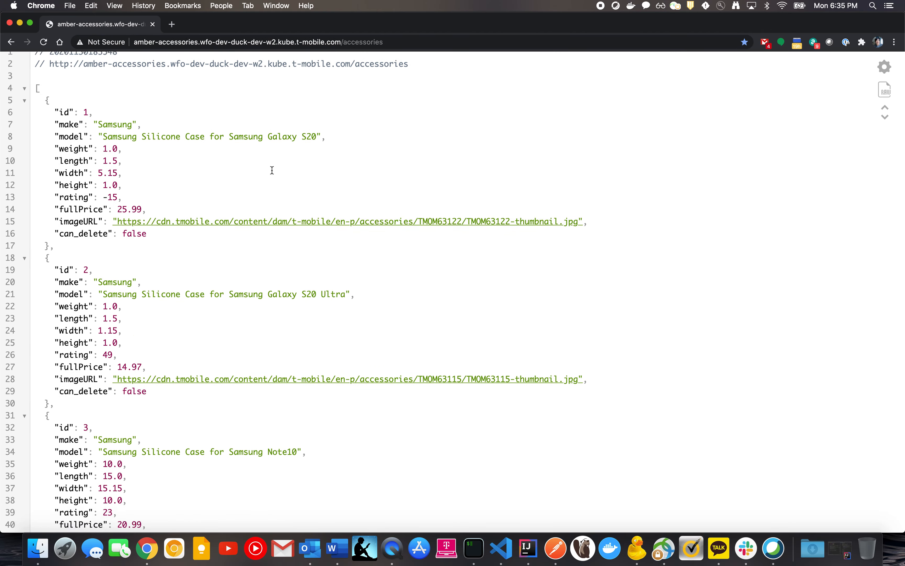
- Scroll through the accessories JSON response on the deployed dev endpoint and back to the top
scroll("down", 3)
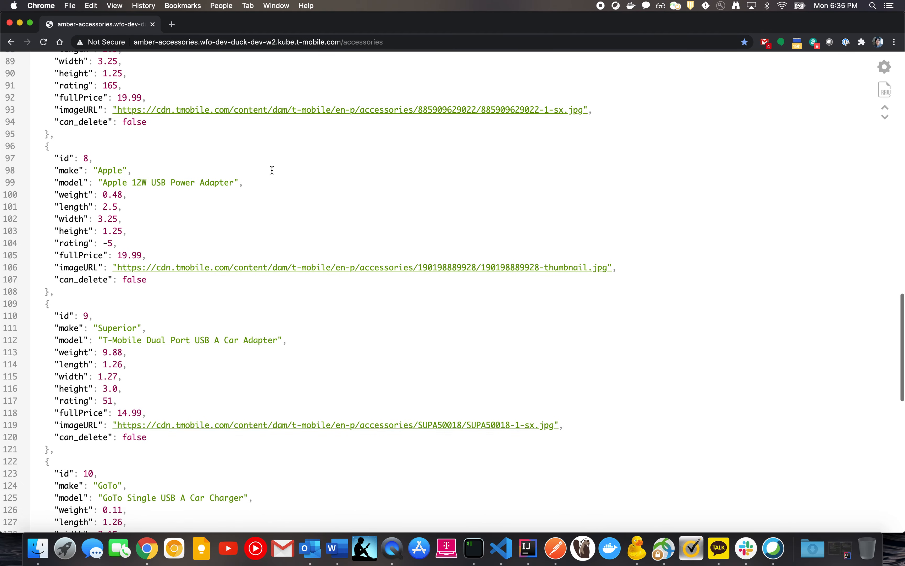
scroll("up", 3)
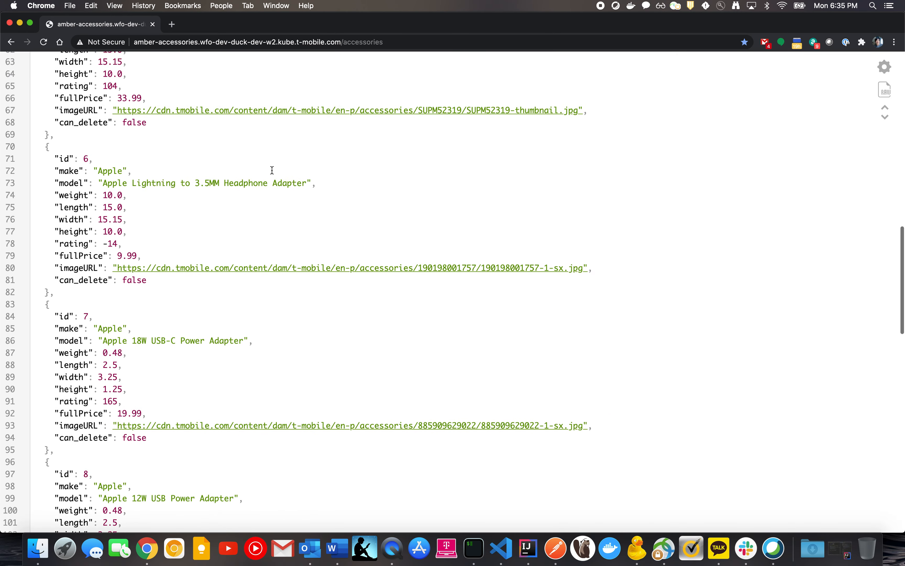
scroll("up", 3)
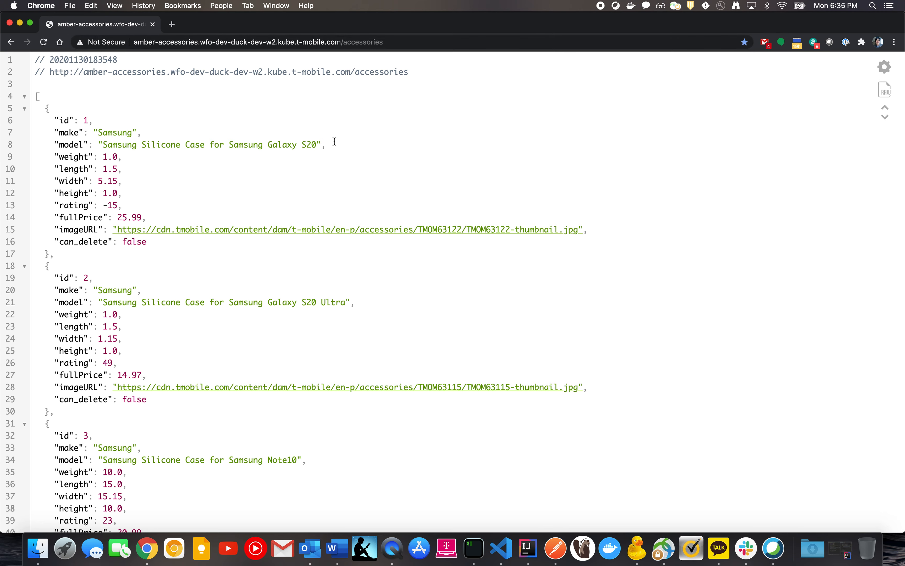
mouse_move(368, 265)
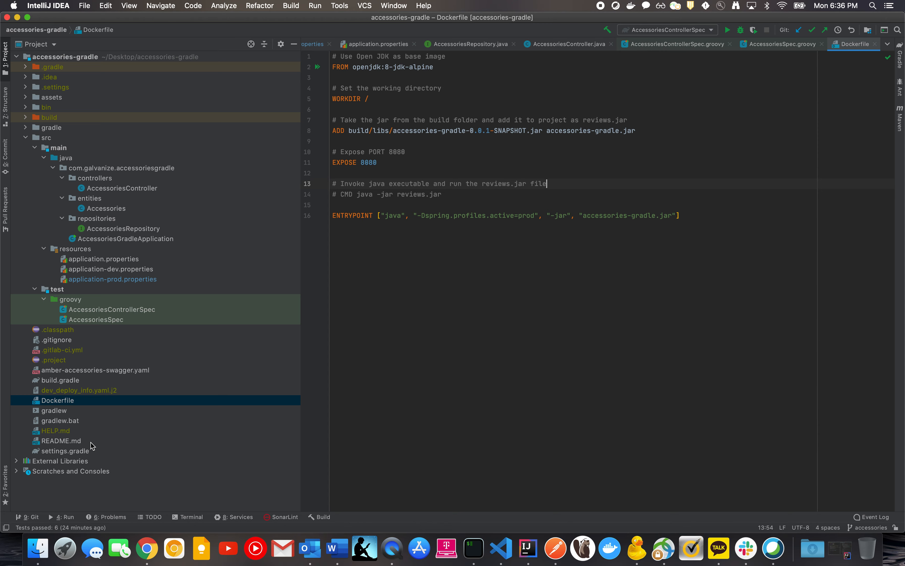
mouse_move(81, 386)
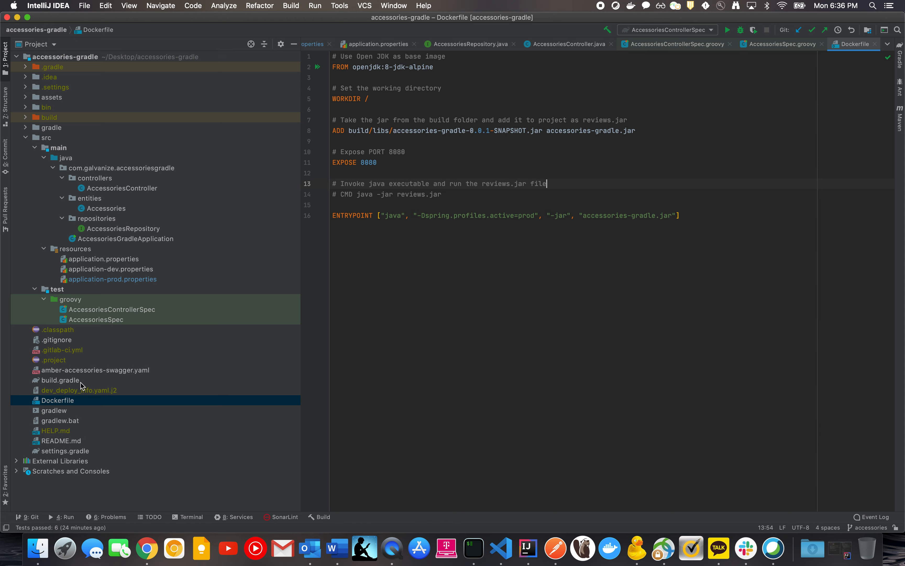
mouse_move(117, 377)
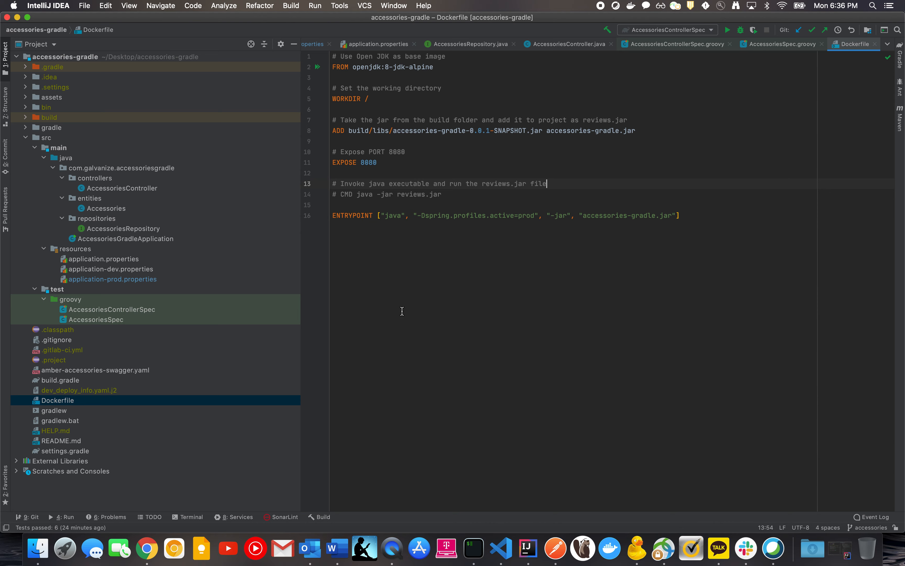
mouse_move(473, 308)
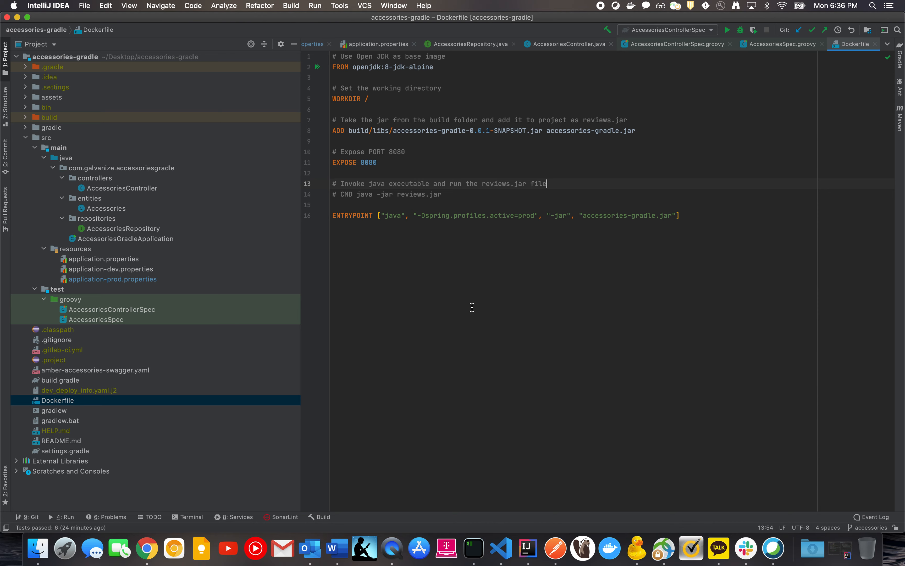